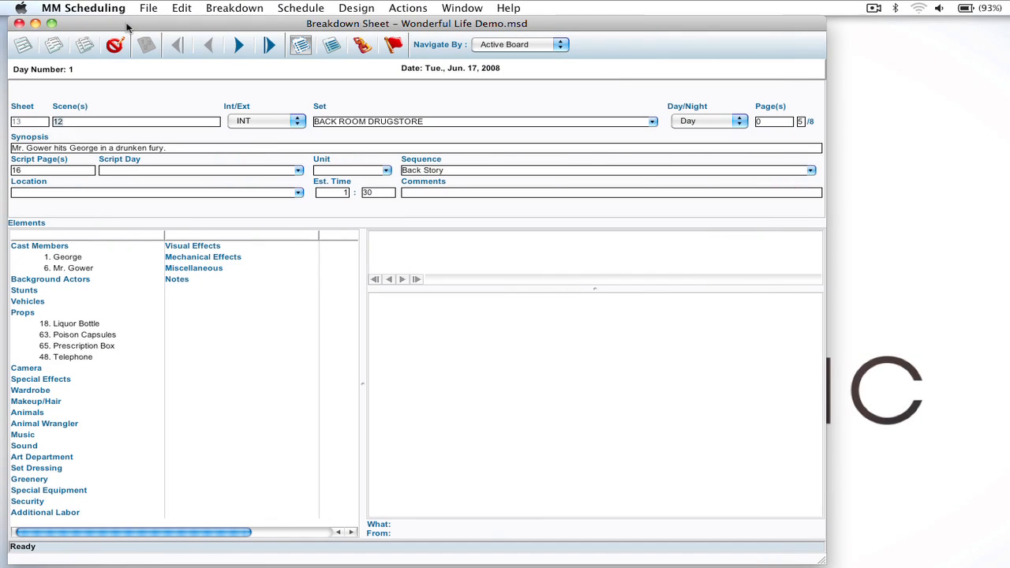
pyautogui.moveTo(70, 259)
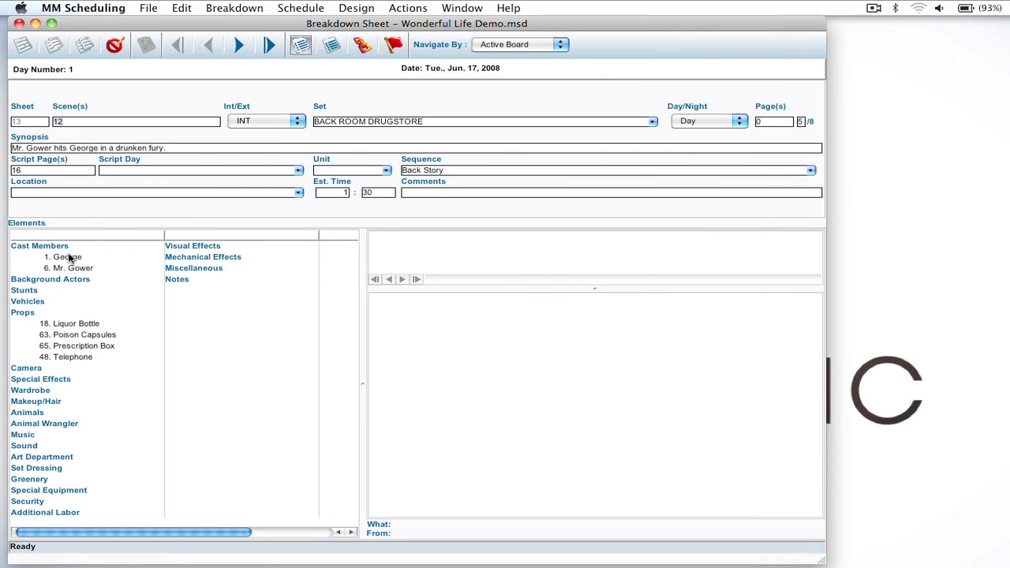
# - Review cast member George's details on the breakdown sheet and close them
pyautogui.doubleClick(66, 258)
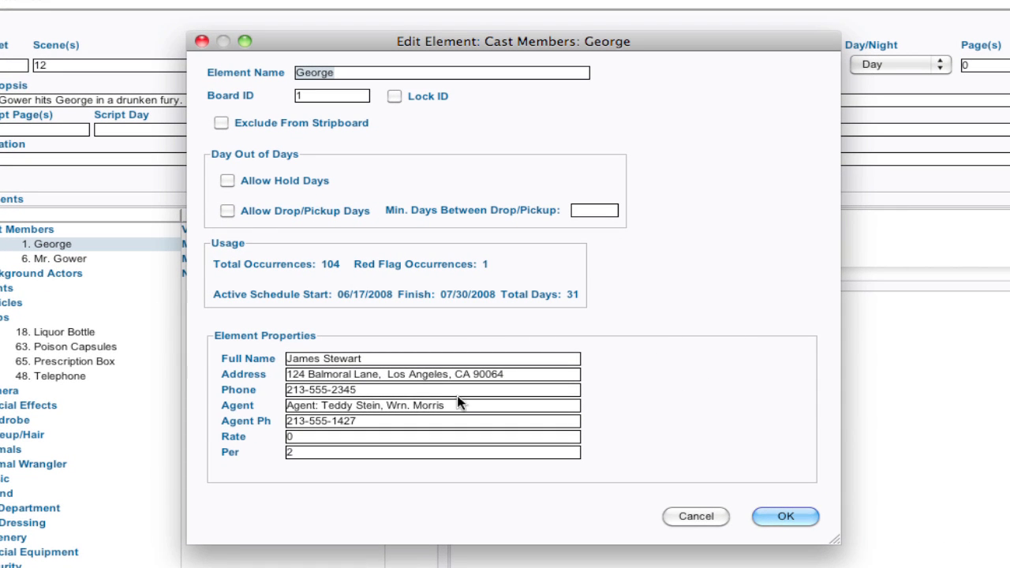
pyautogui.moveTo(240, 449)
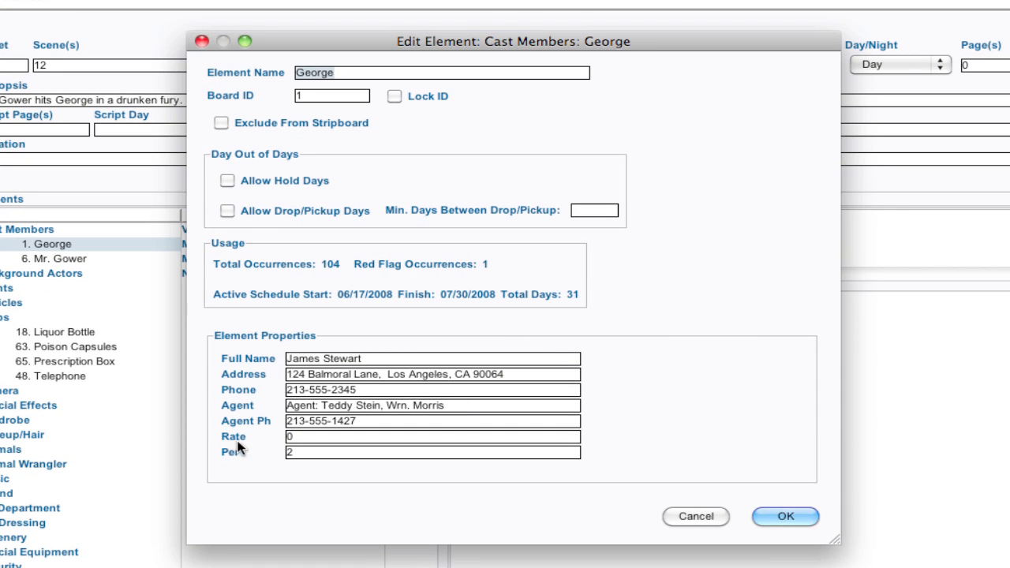
pyautogui.moveTo(243, 439)
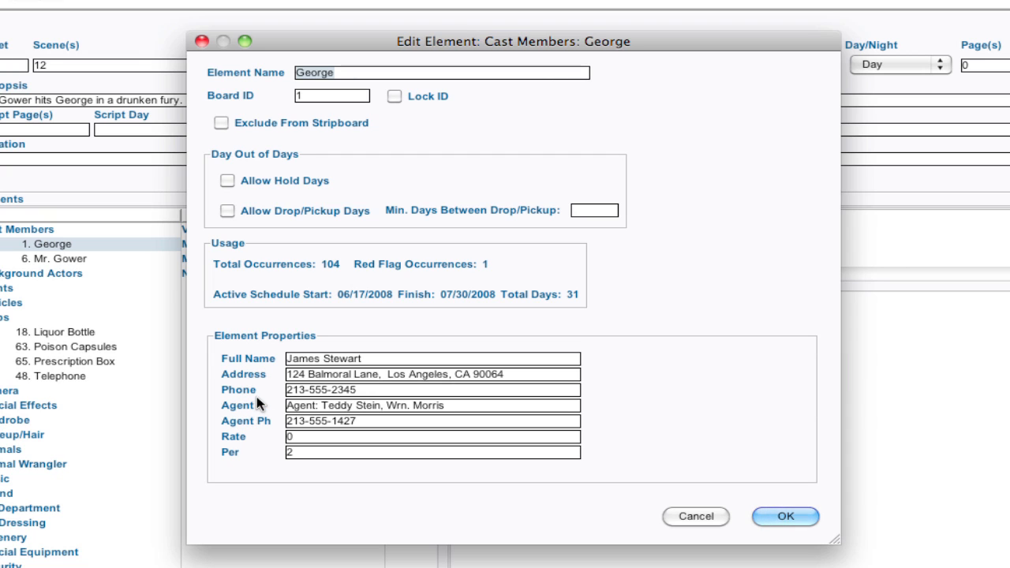
pyautogui.moveTo(264, 395)
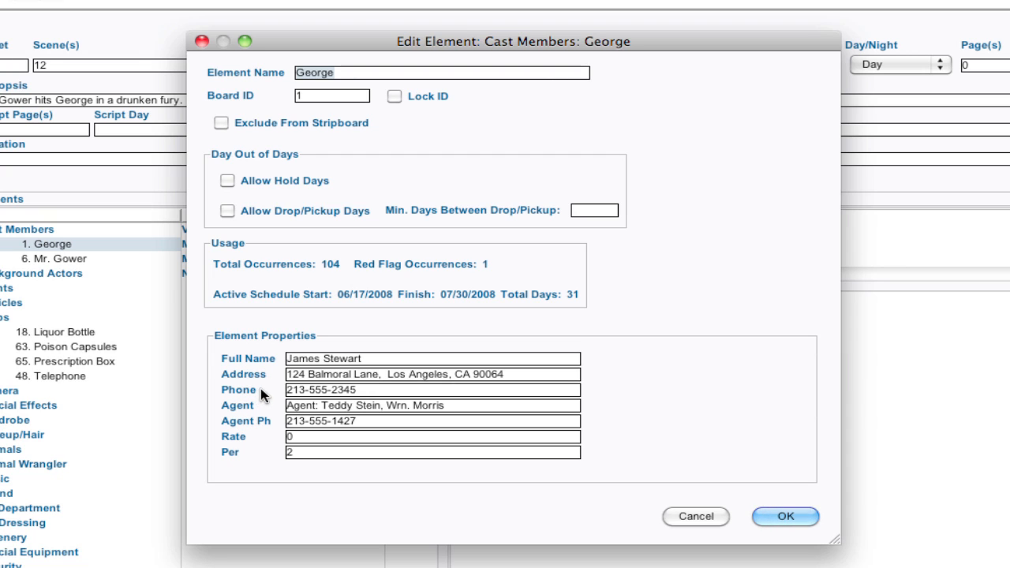
pyautogui.moveTo(827, 549)
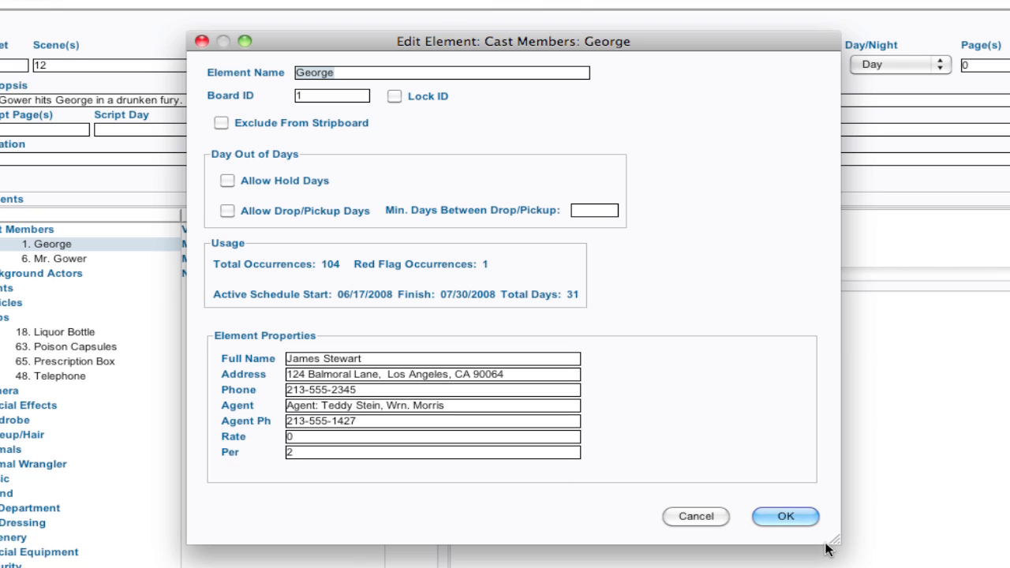
pyautogui.click(786, 518)
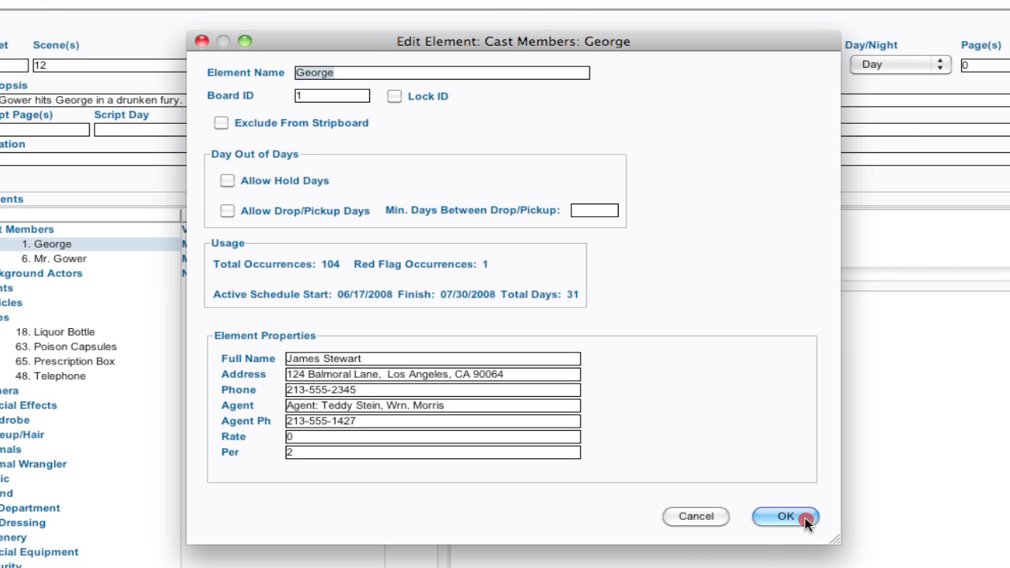
# - Bring up the Cast Members category settings via Design > Category Manager and Edit Category
pyautogui.click(785, 516)
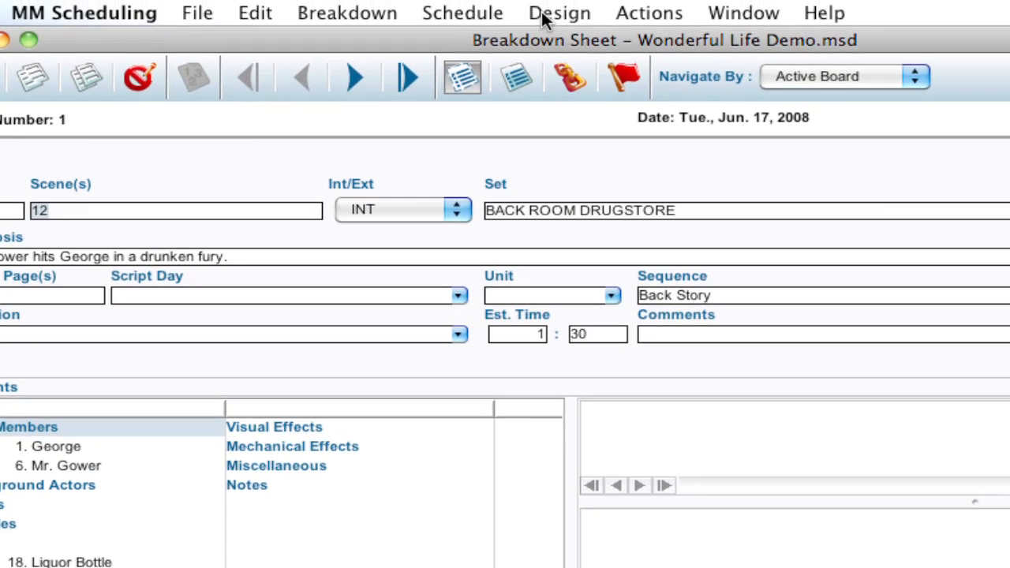
pyautogui.click(559, 13)
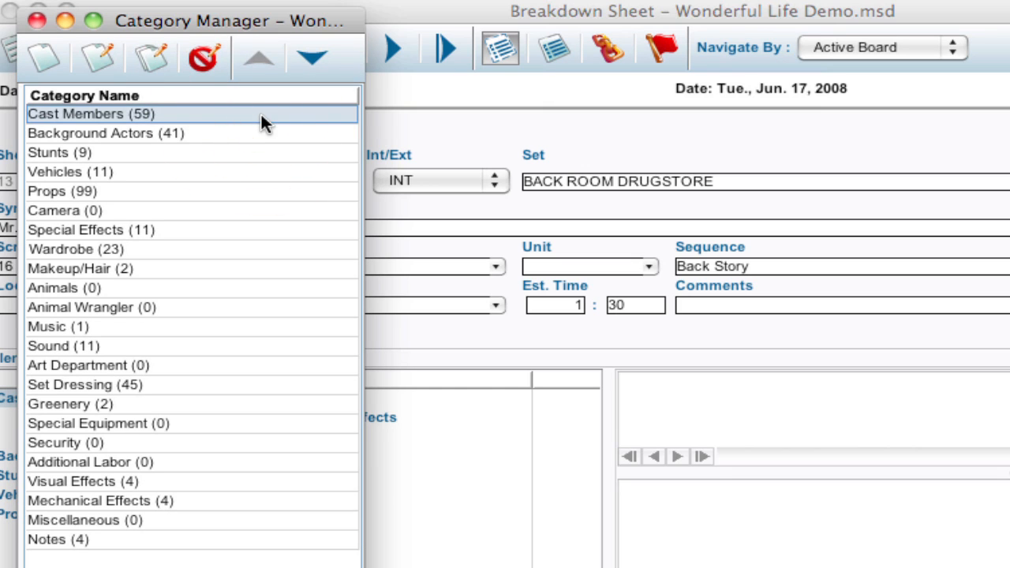
pyautogui.moveTo(103, 71)
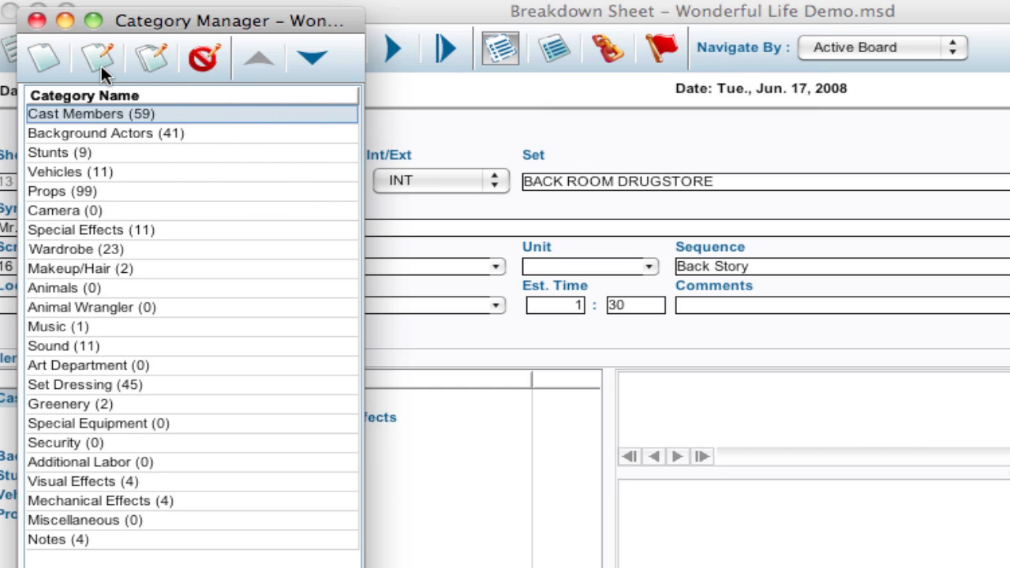
pyautogui.moveTo(98, 57)
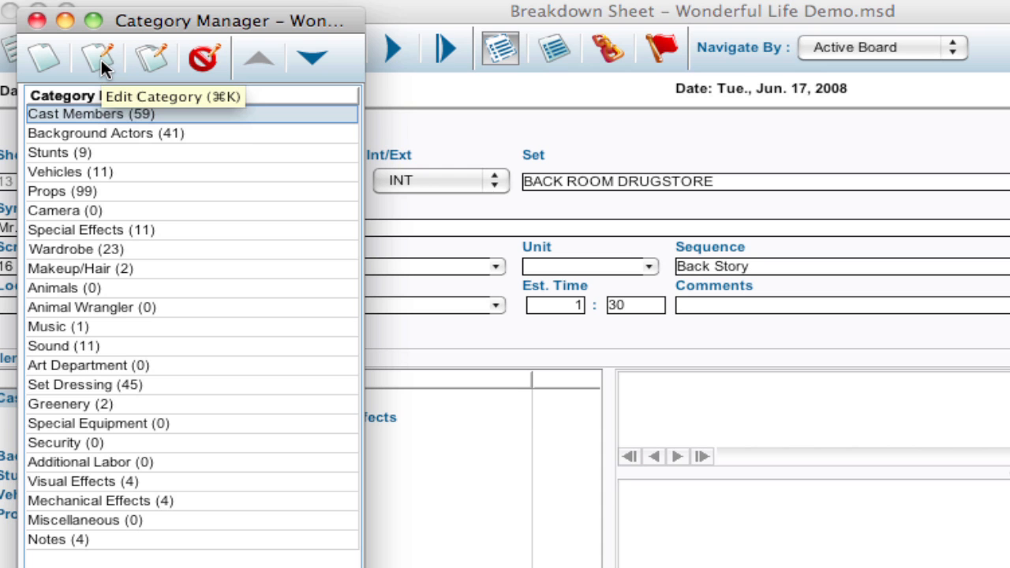
pyautogui.click(97, 57)
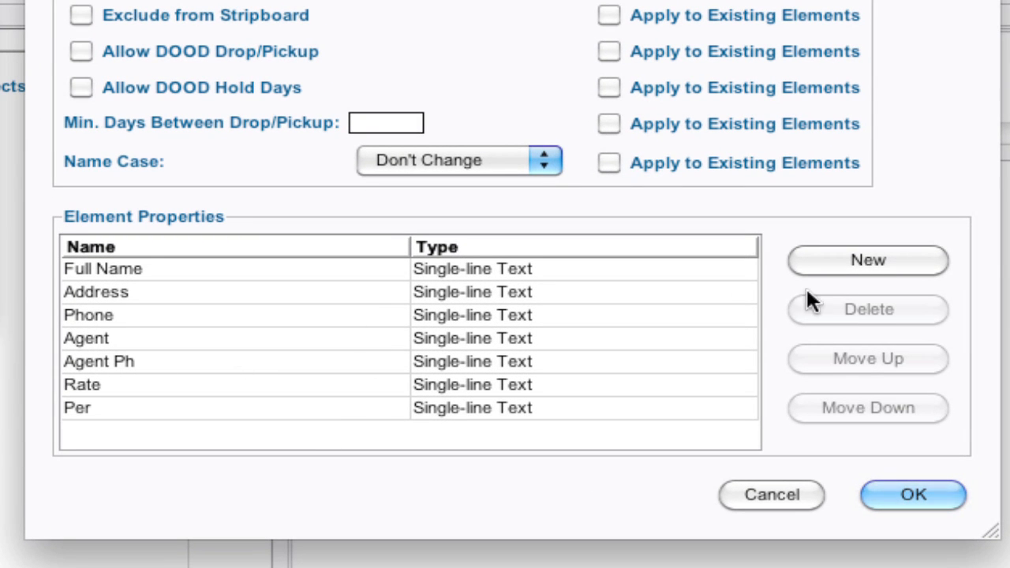
# - Add a new Single-line Text element property named E-Mail to Cast Members
pyautogui.click(868, 261)
pyautogui.write('E-M')
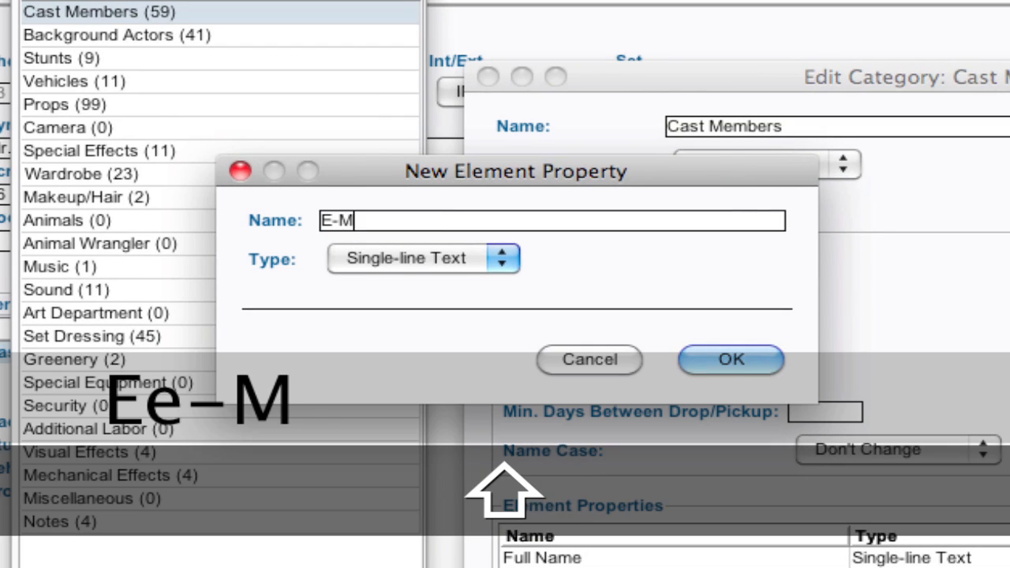
pyautogui.write('ail')
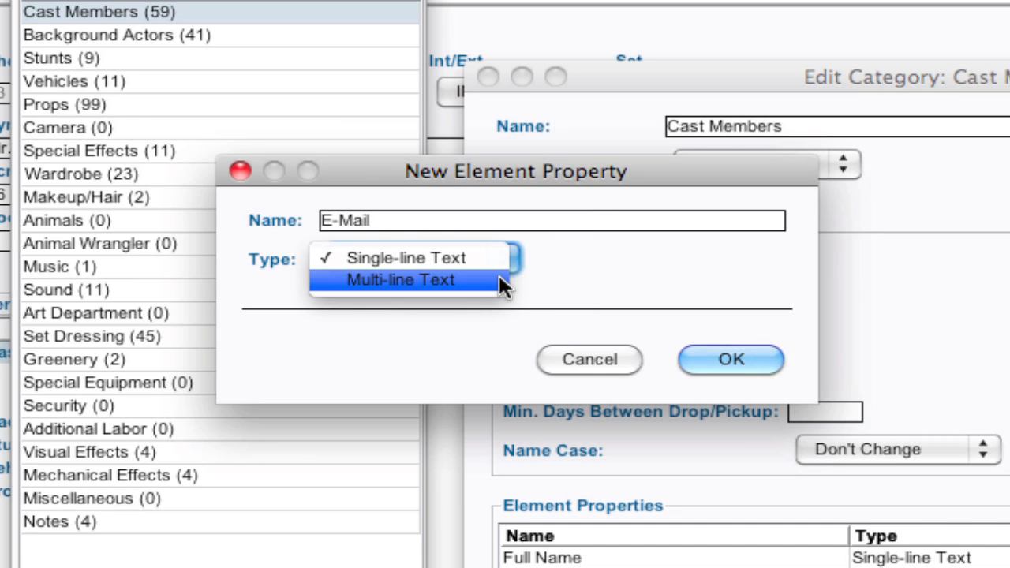
pyautogui.click(411, 259)
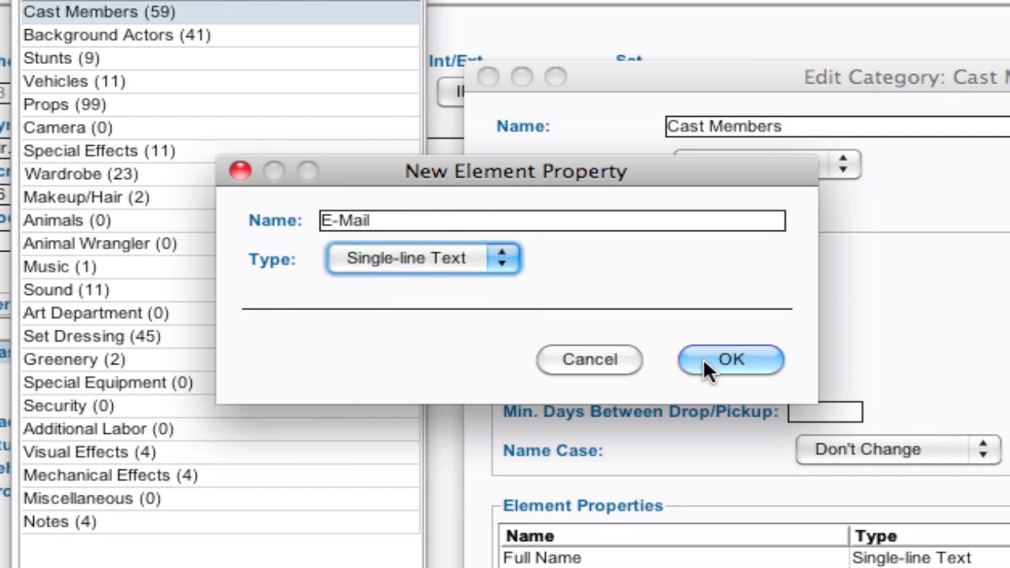
pyautogui.click(729, 360)
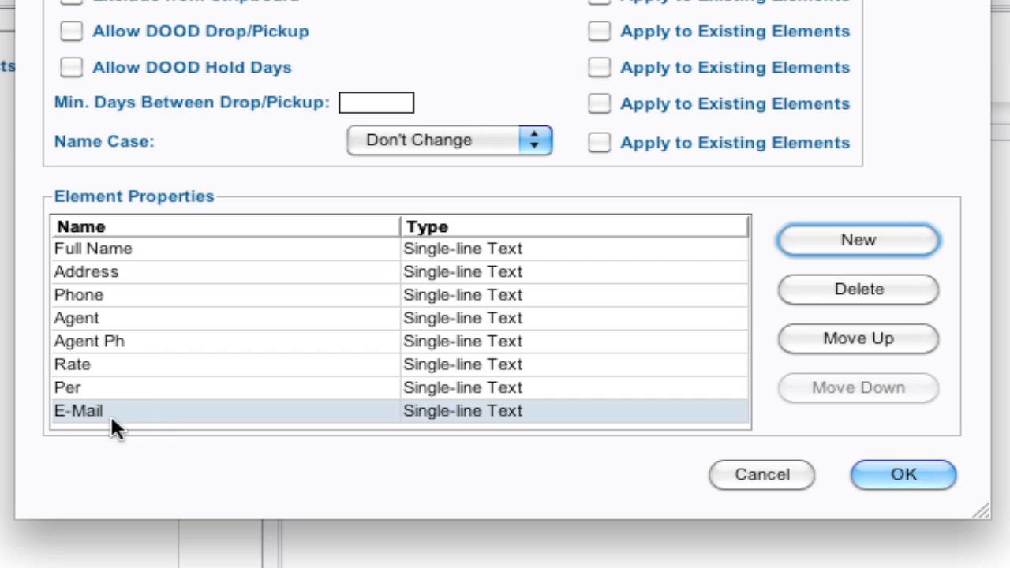
pyautogui.moveTo(393, 281)
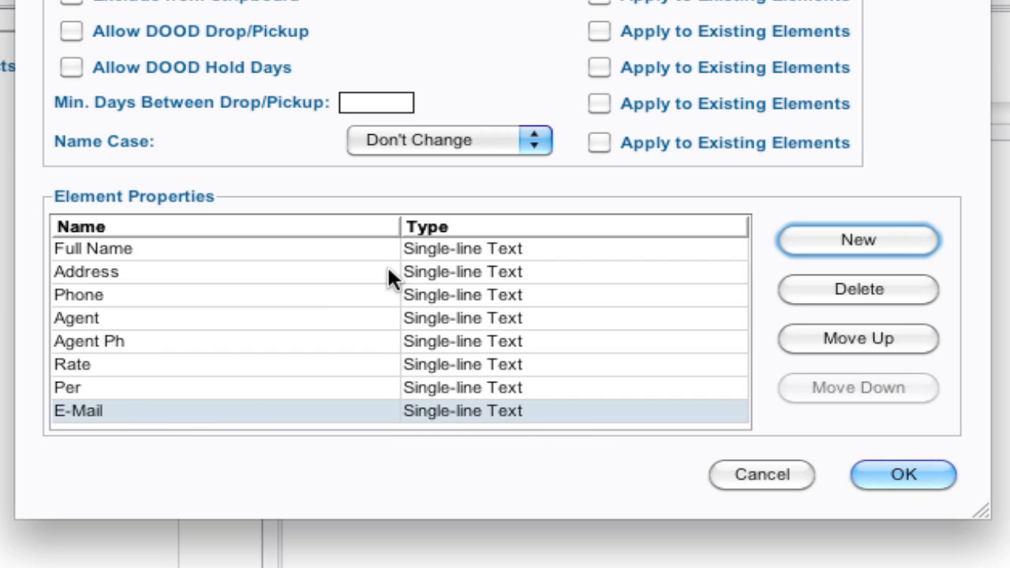
pyautogui.moveTo(748, 315)
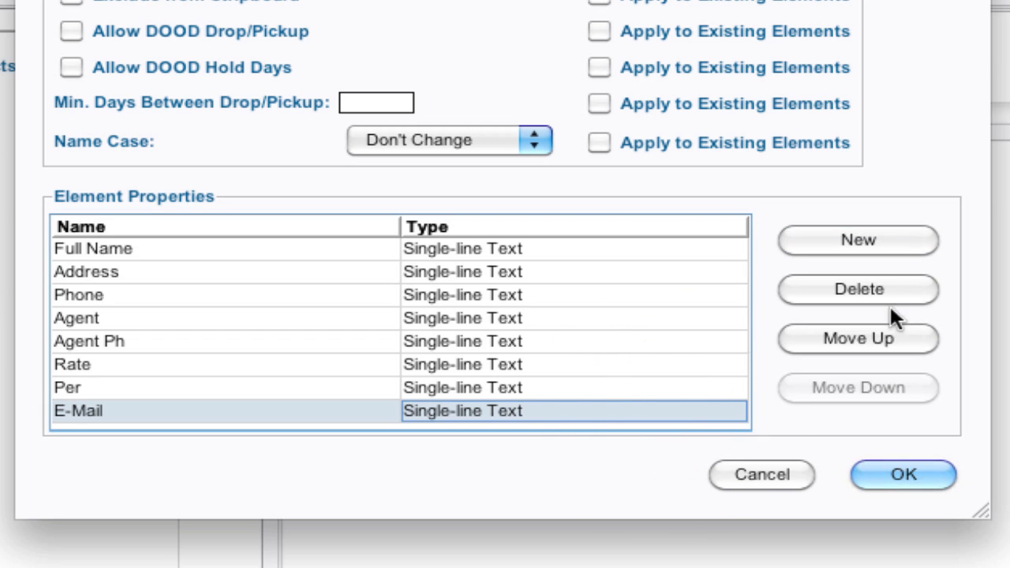
# - Move E-Mail up to second place after Full Name and save the Cast Members category
pyautogui.click(859, 338)
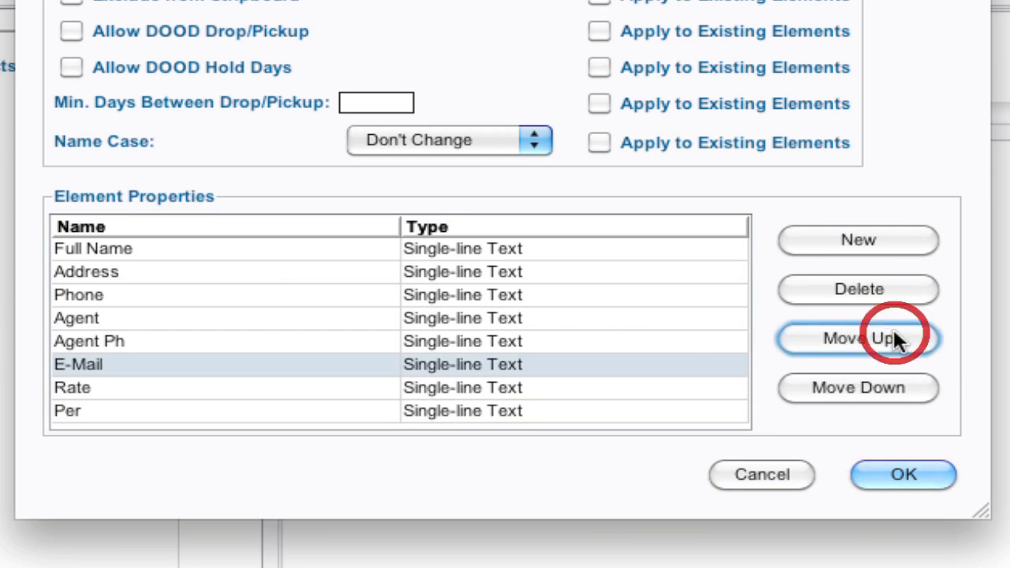
pyautogui.click(859, 338)
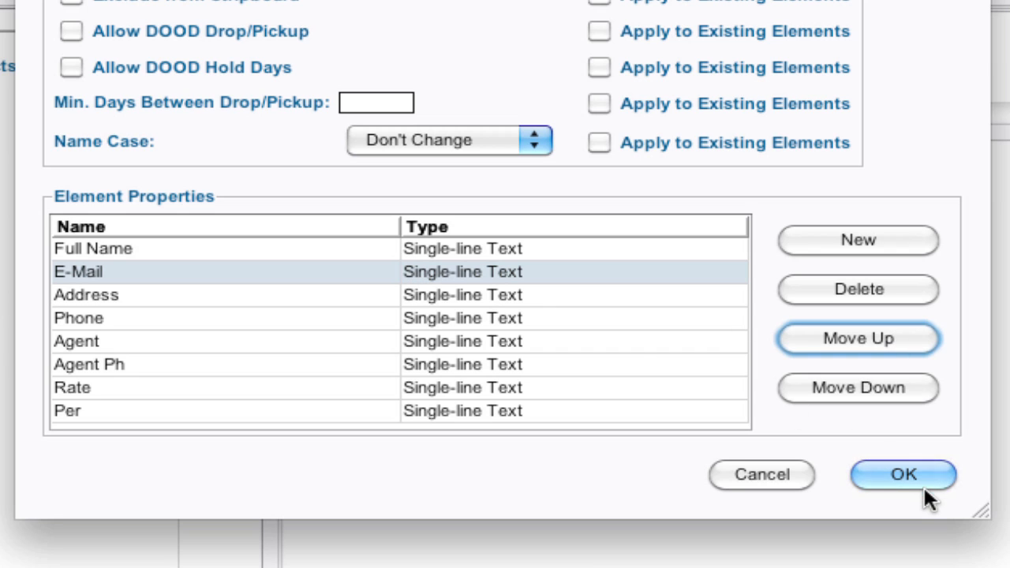
pyautogui.click(903, 474)
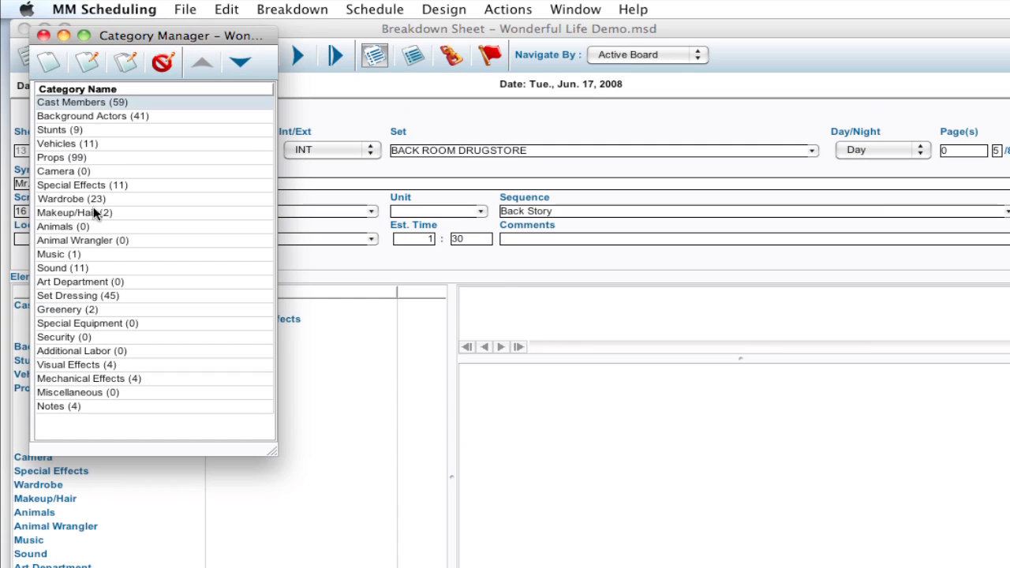
pyautogui.moveTo(82, 166)
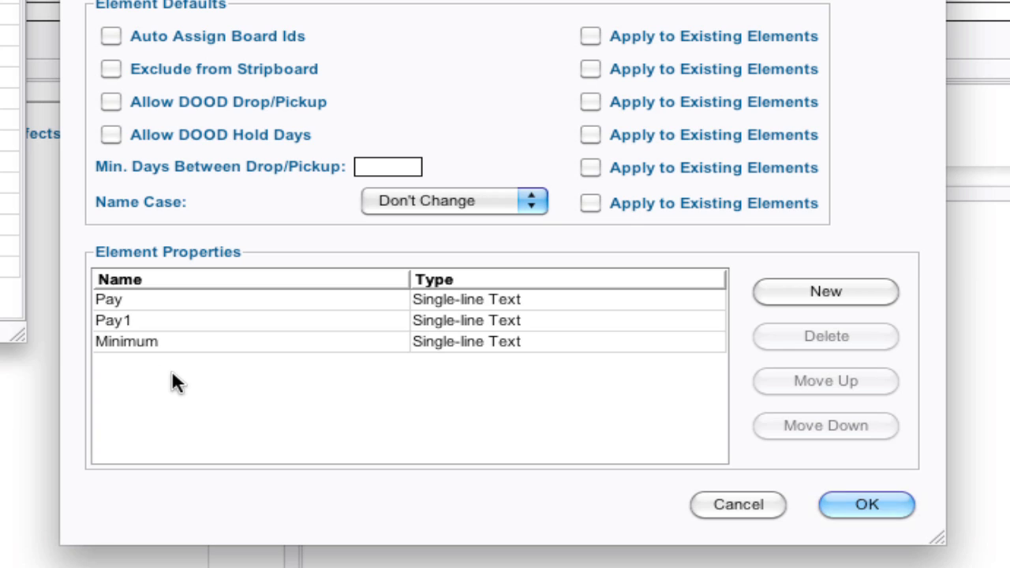
pyautogui.moveTo(646, 398)
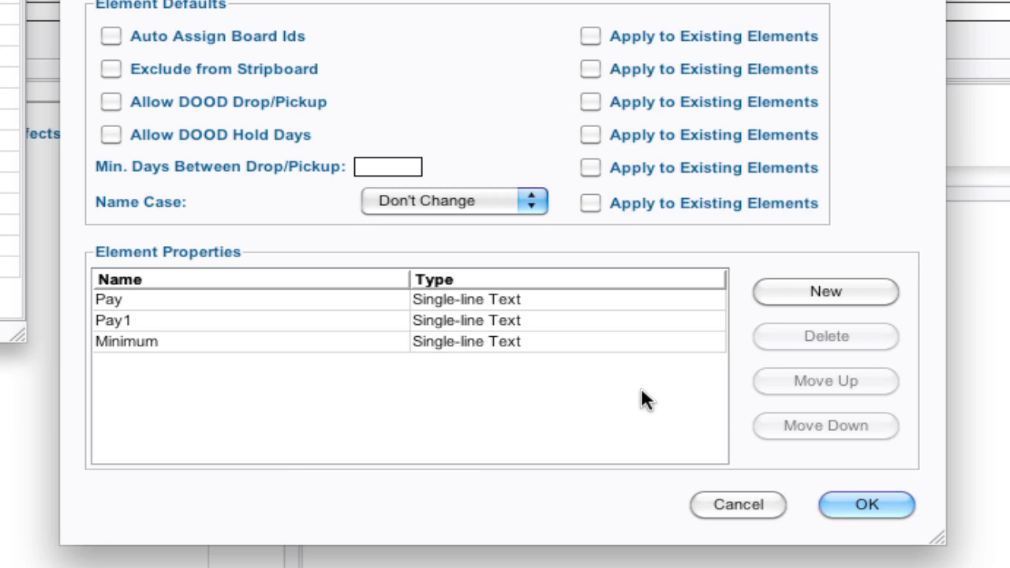
# - Delete the Minimum property from all Props elements, leaving only Pay and Pay1
pyautogui.click(237, 341)
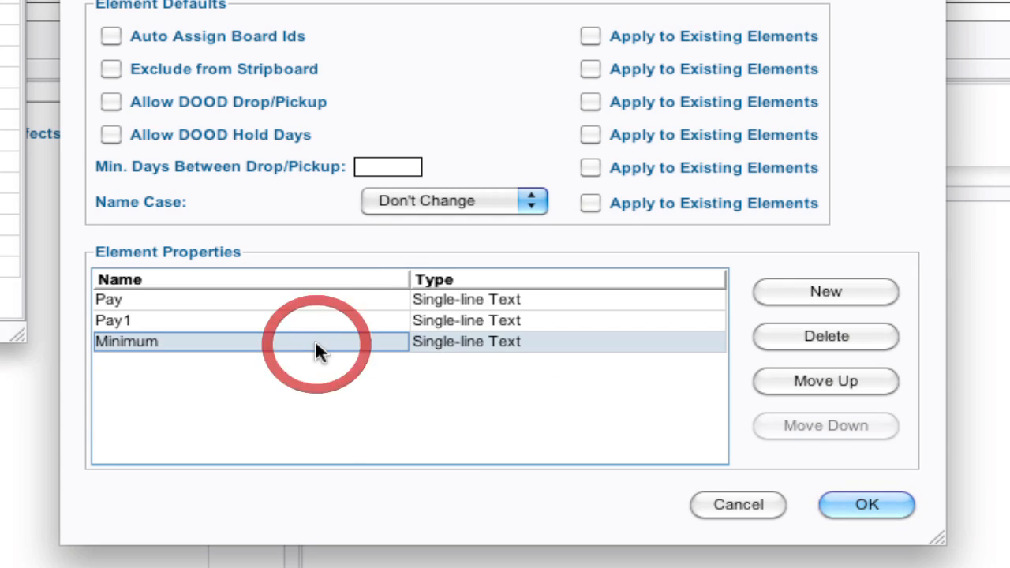
pyautogui.click(826, 336)
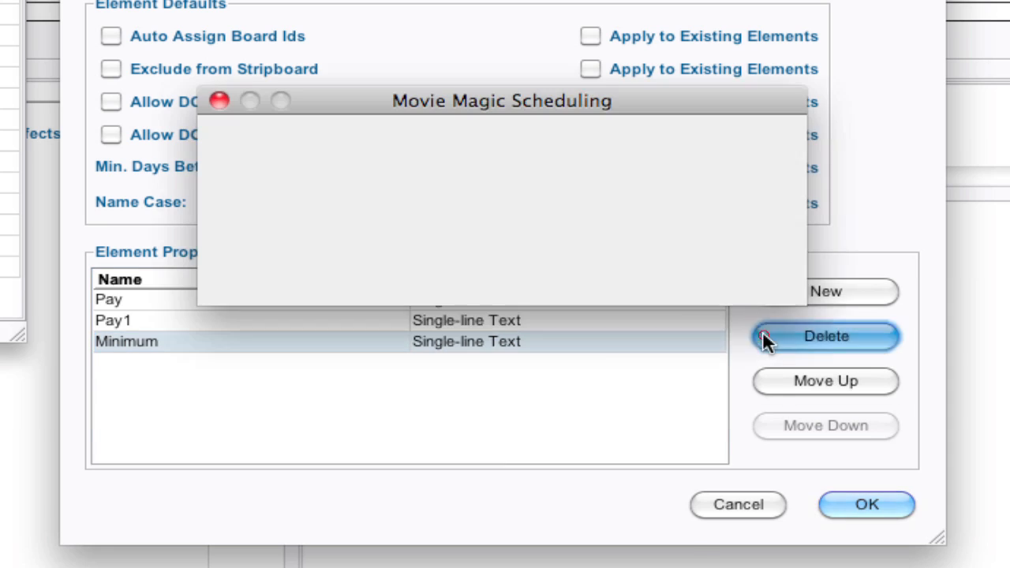
pyautogui.click(826, 336)
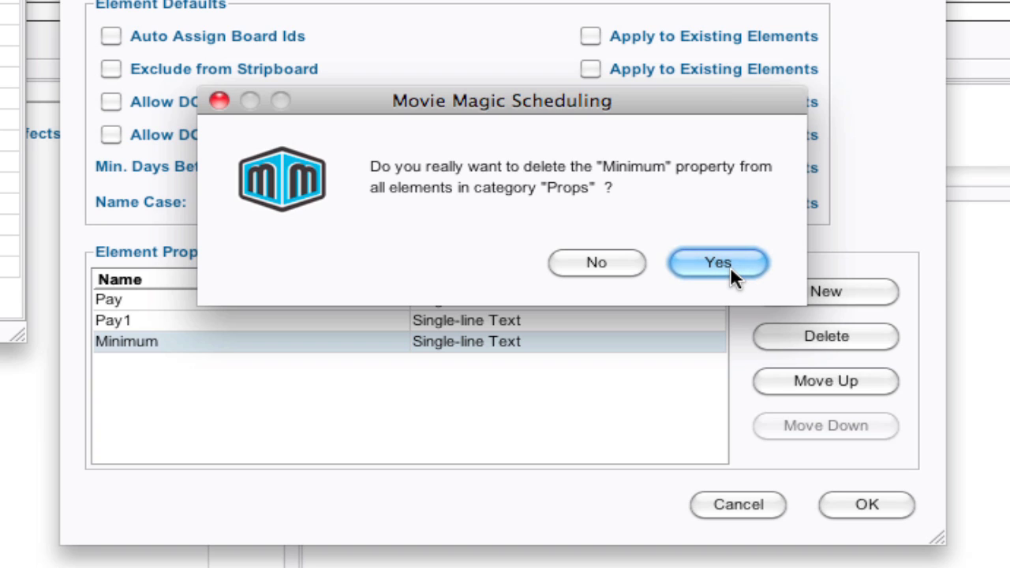
pyautogui.click(718, 262)
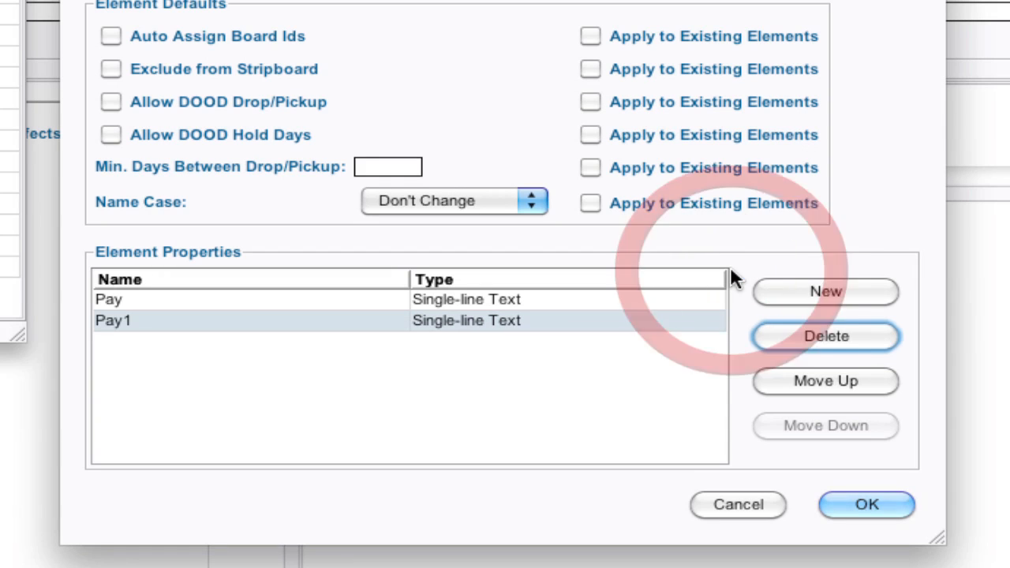
pyautogui.moveTo(695, 445)
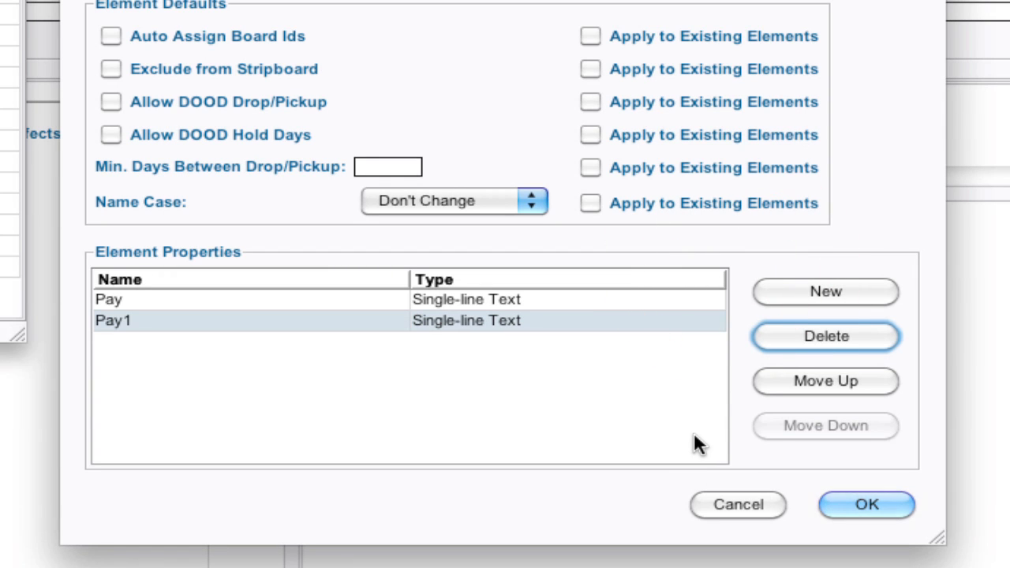
pyautogui.moveTo(139, 324)
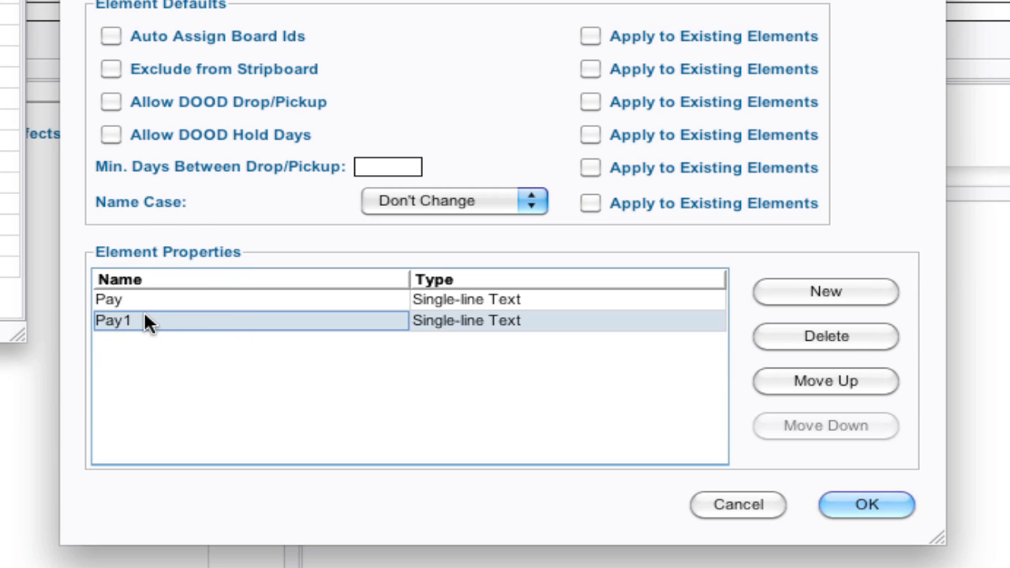
pyautogui.moveTo(155, 362)
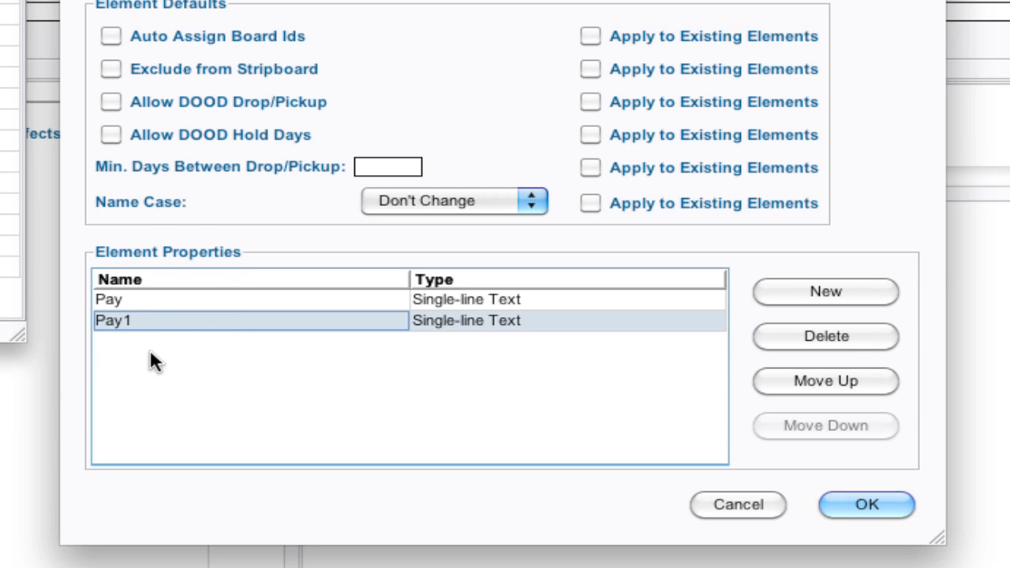
pyautogui.moveTo(155, 330)
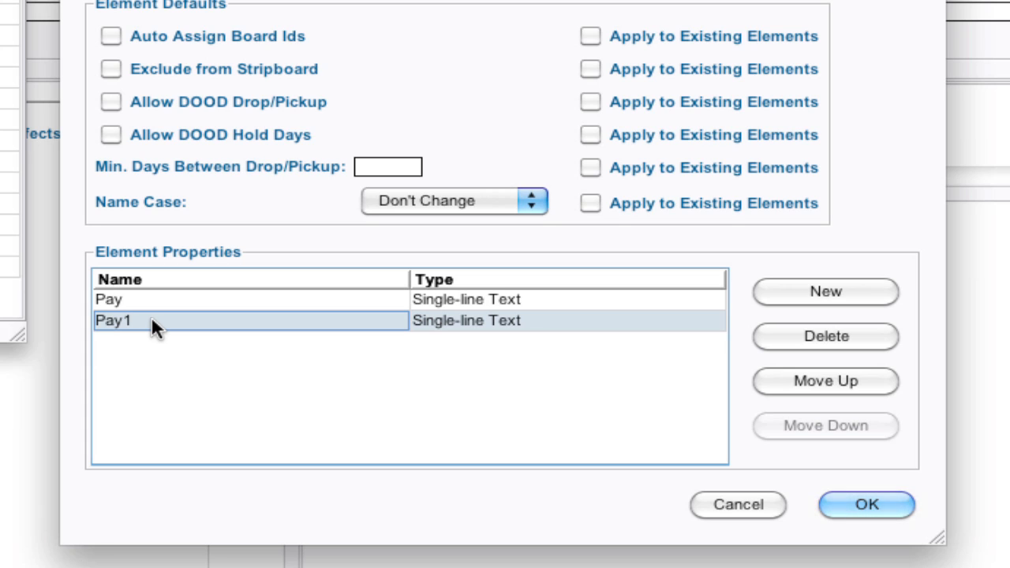
pyautogui.moveTo(616, 439)
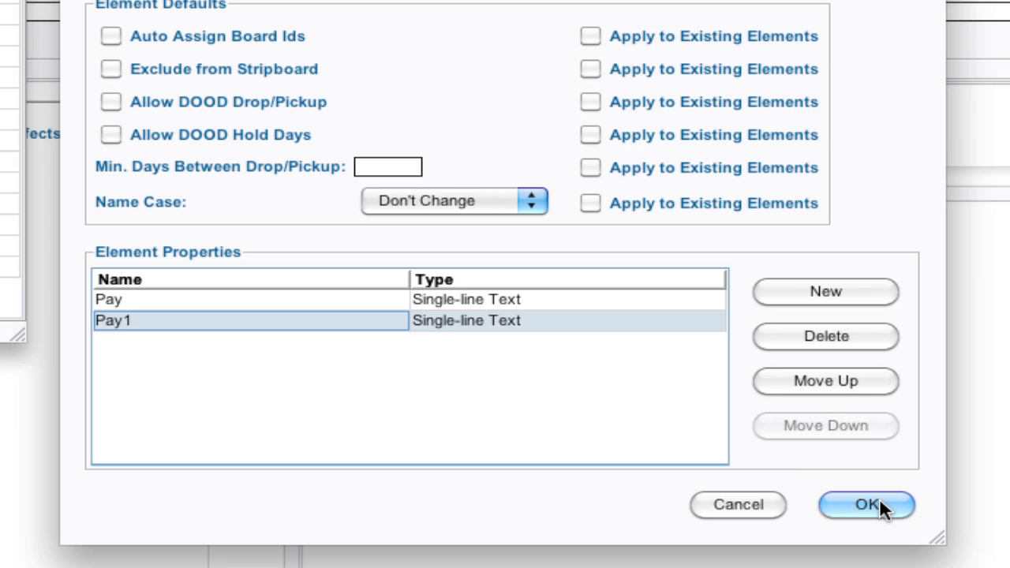
# - Accept the Props category settings and return to the Wonderful Life breakdown sheet
pyautogui.click(867, 505)
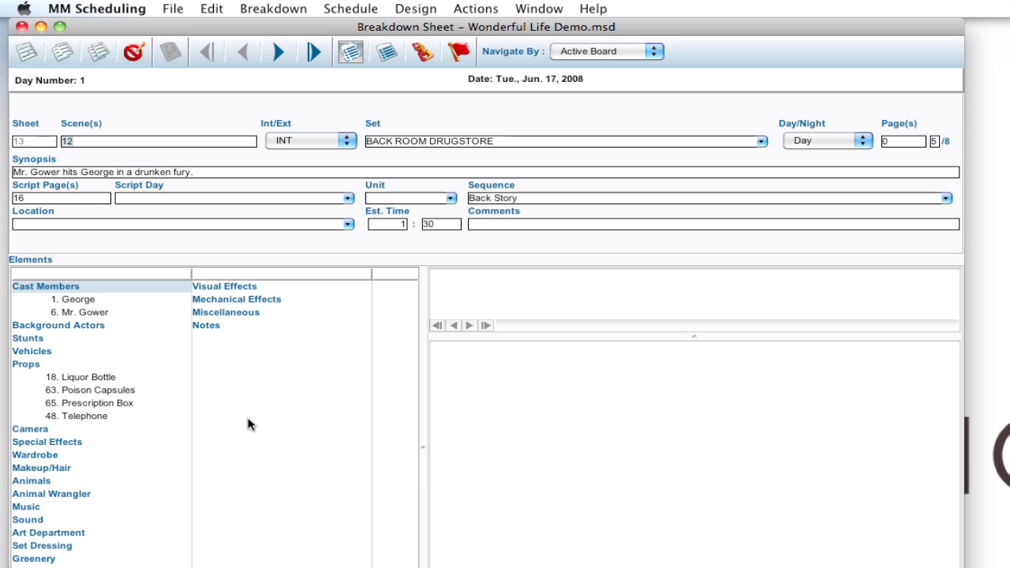
pyautogui.moveTo(134, 360)
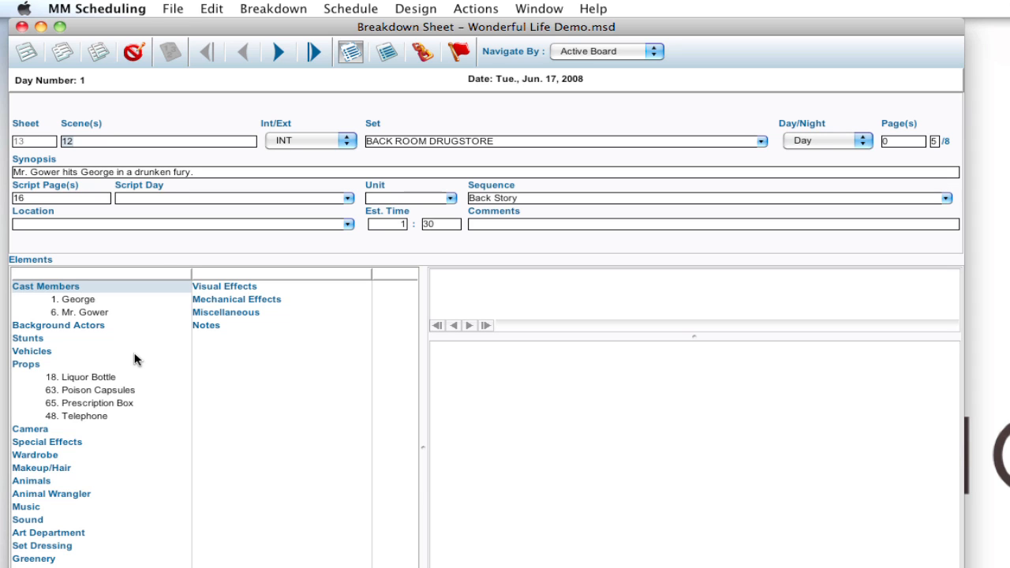
pyautogui.moveTo(172, 11)
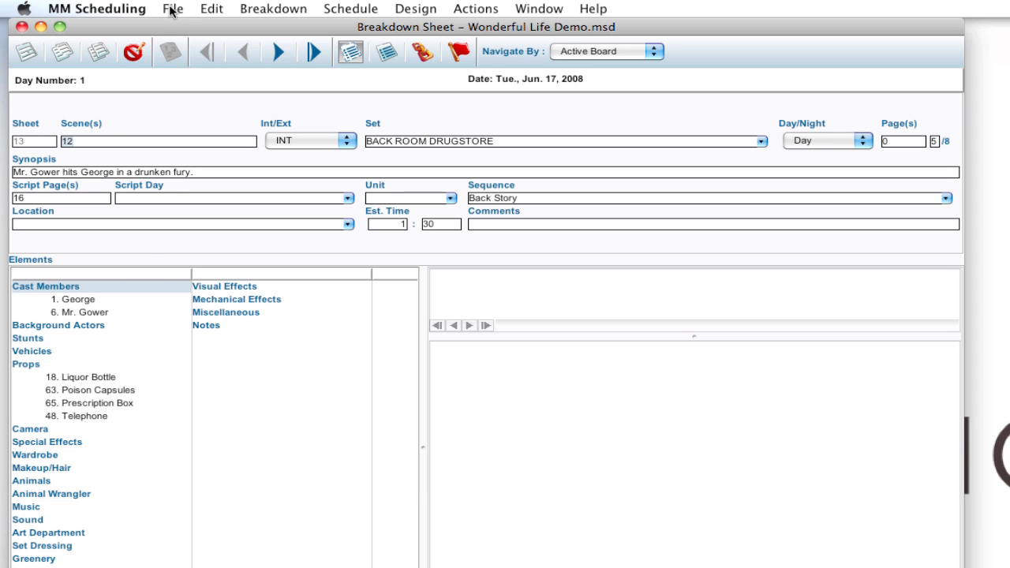
# - Bring up the File menu over the Wonderful Life breakdown sheet
pyautogui.click(172, 9)
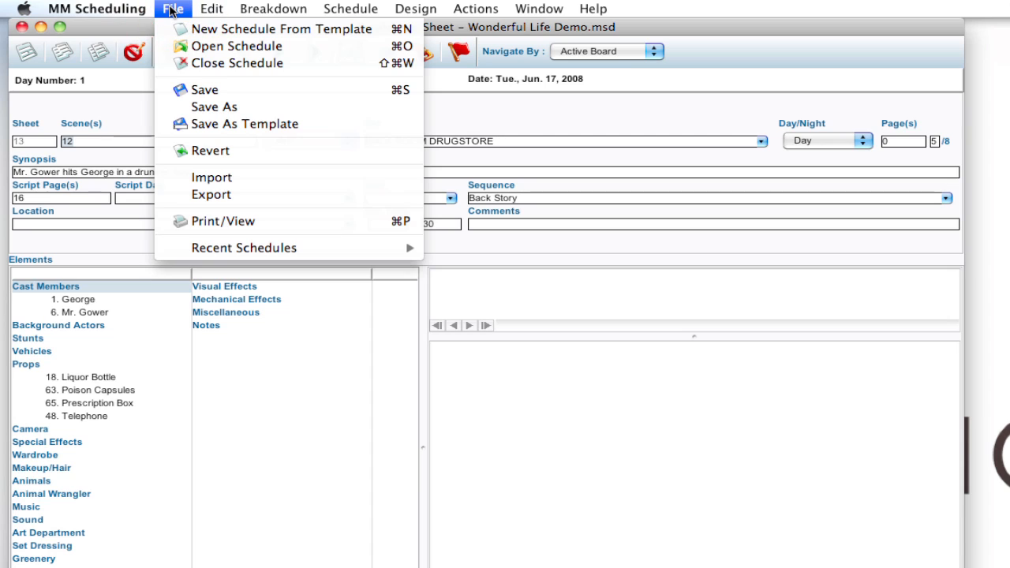
pyautogui.moveTo(245, 123)
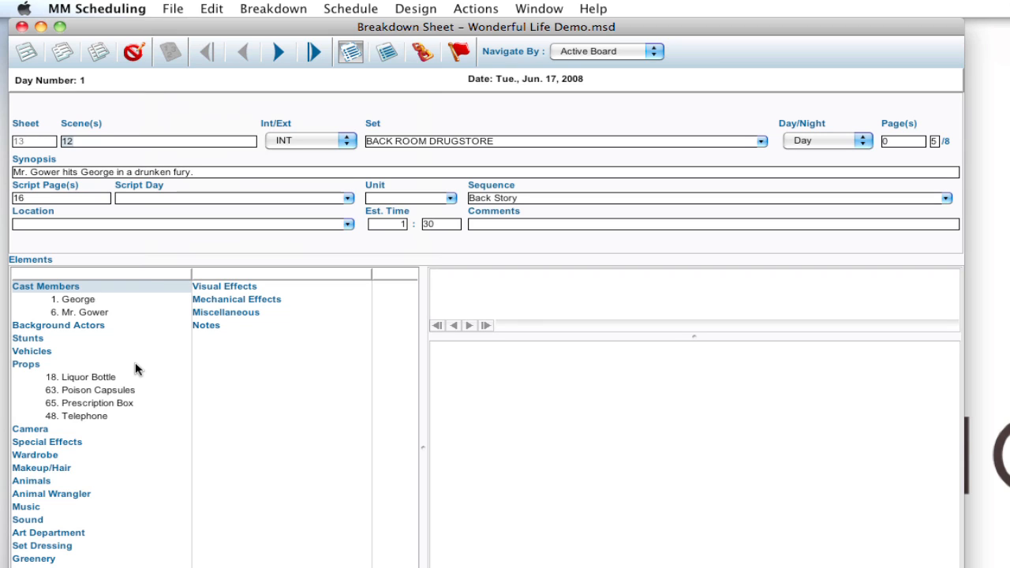
pyautogui.moveTo(344, 9)
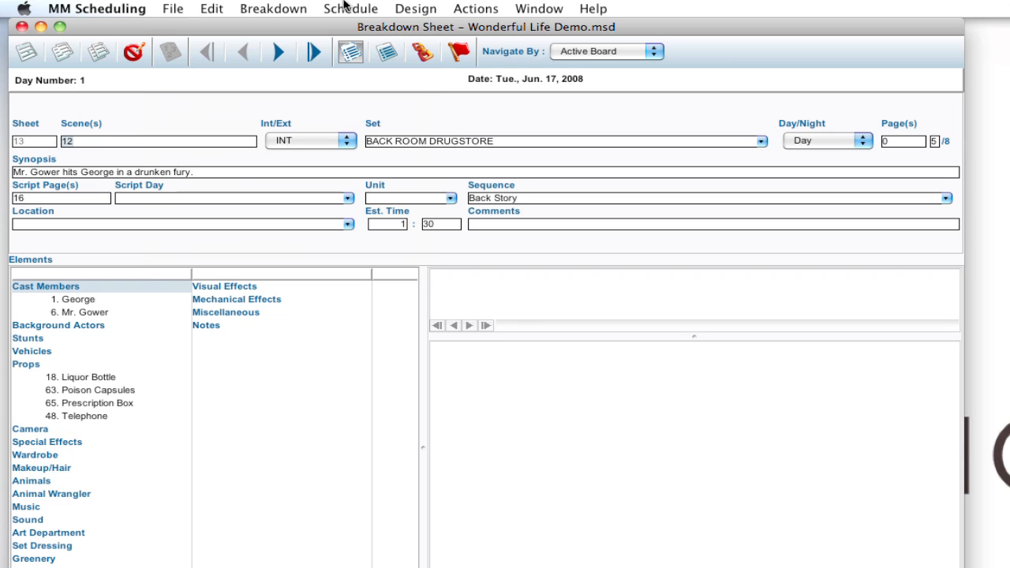
# - Leave the File menu and bring up the Design menu instead
pyautogui.click(415, 10)
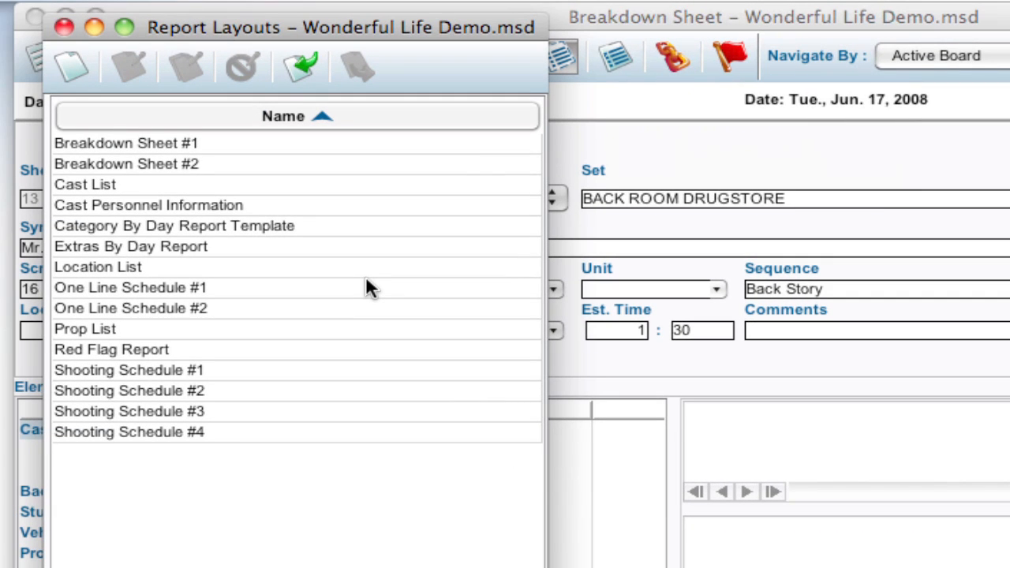
pyautogui.moveTo(250, 250)
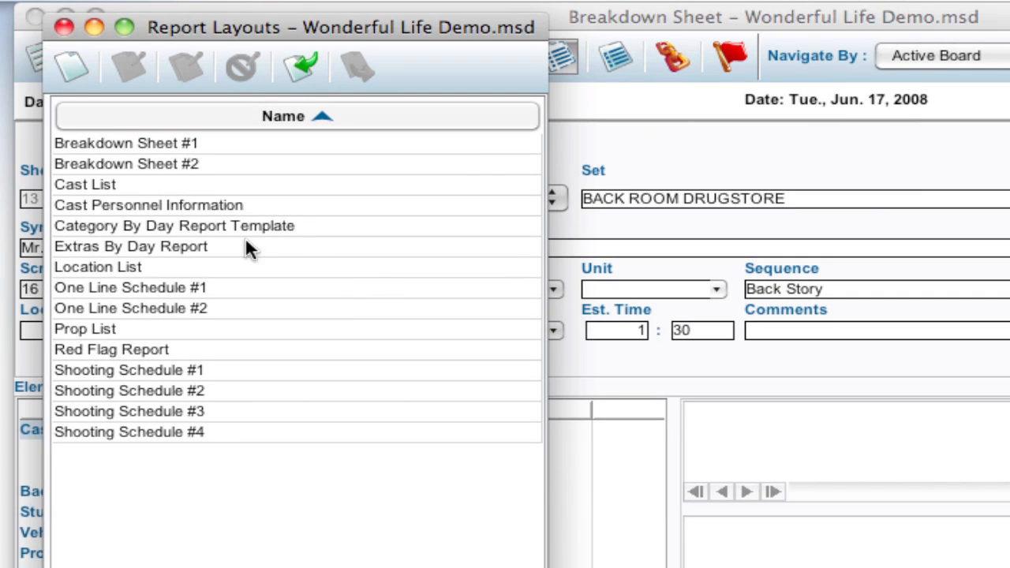
pyautogui.moveTo(265, 209)
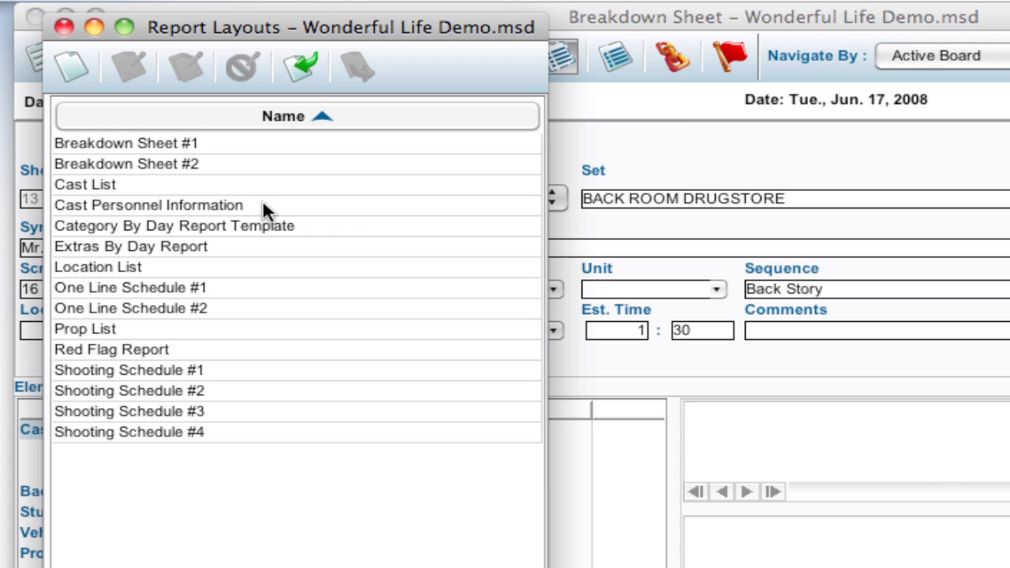
# - Open the Cast Personnel Information layout in the Report Designer
pyautogui.click(148, 205)
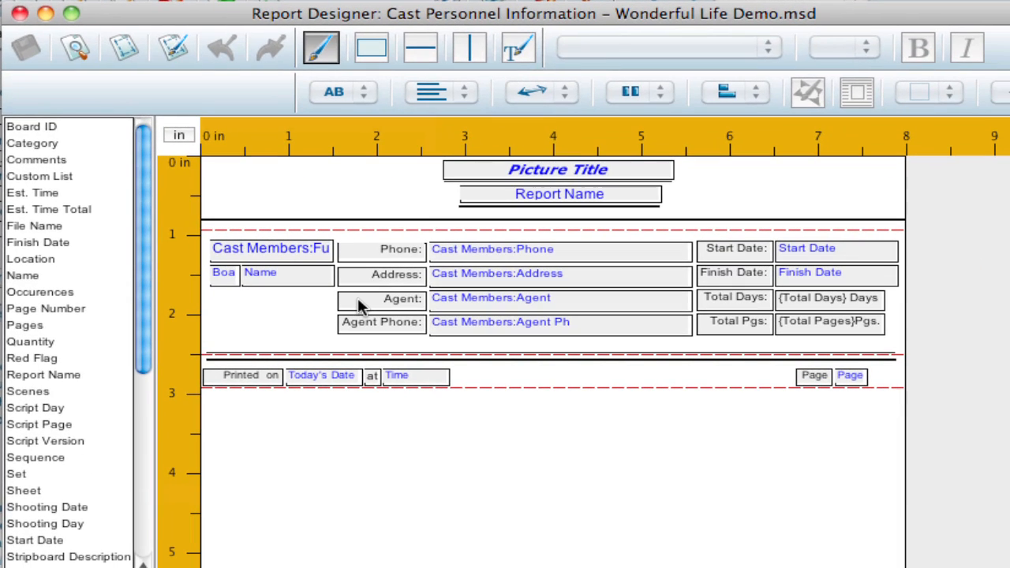
pyautogui.moveTo(276, 355)
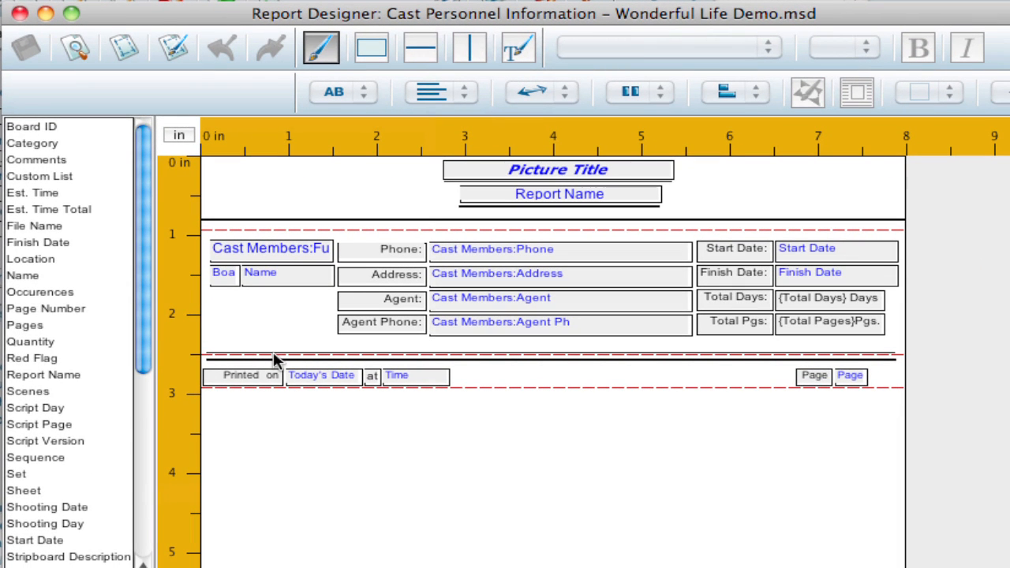
pyautogui.moveTo(461, 357)
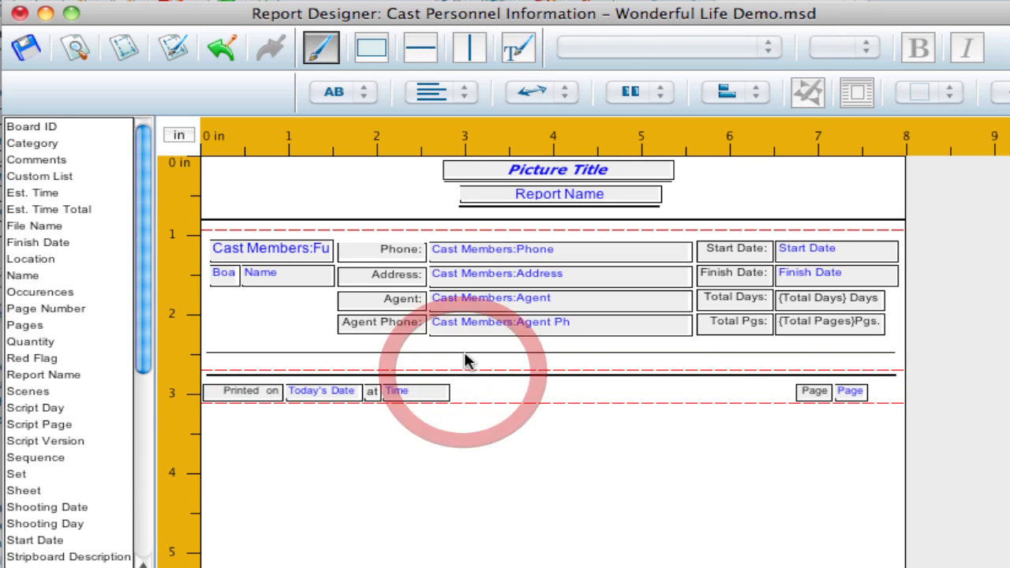
# - Enlarge the body band below the Agent Phone row and select Custom List in the field list
pyautogui.click(466, 354)
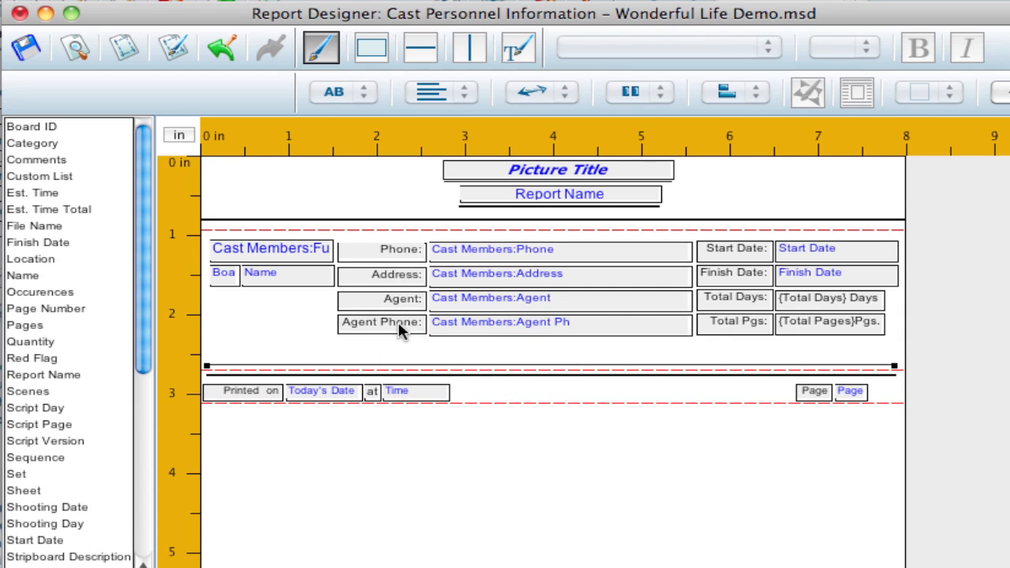
pyautogui.moveTo(54, 180)
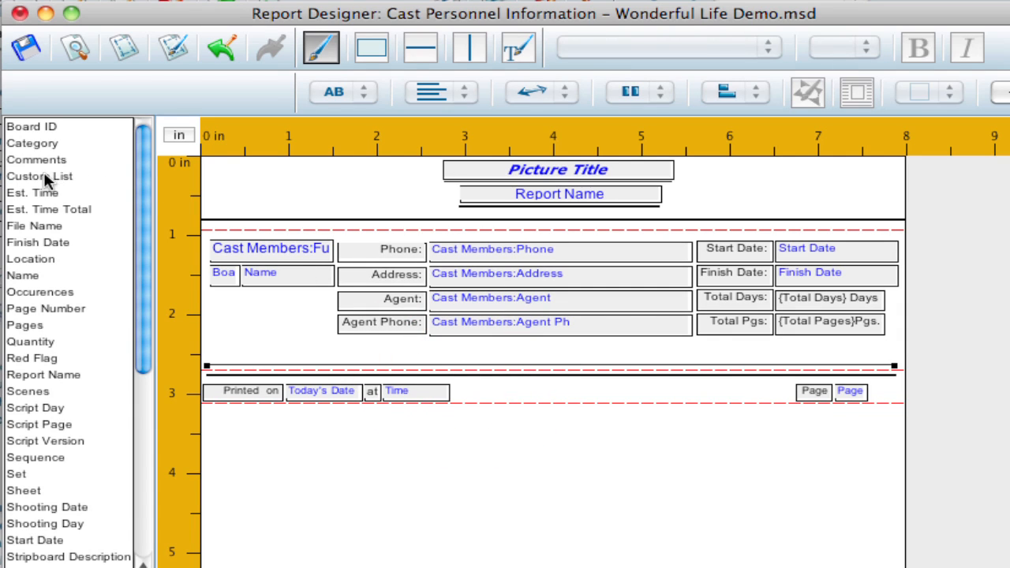
pyautogui.click(40, 177)
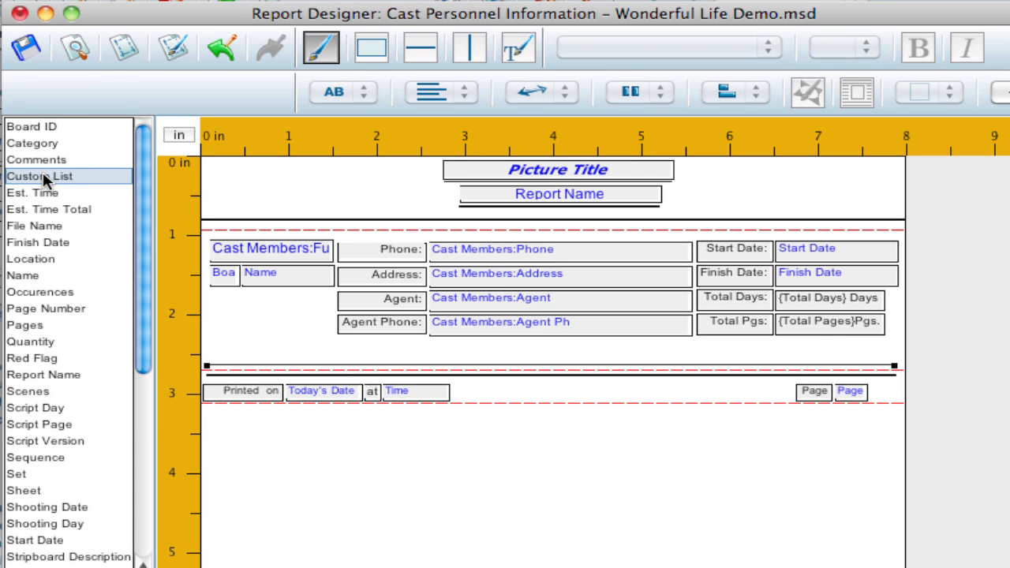
pyautogui.moveTo(39, 177); pyautogui.dragTo(458, 348)
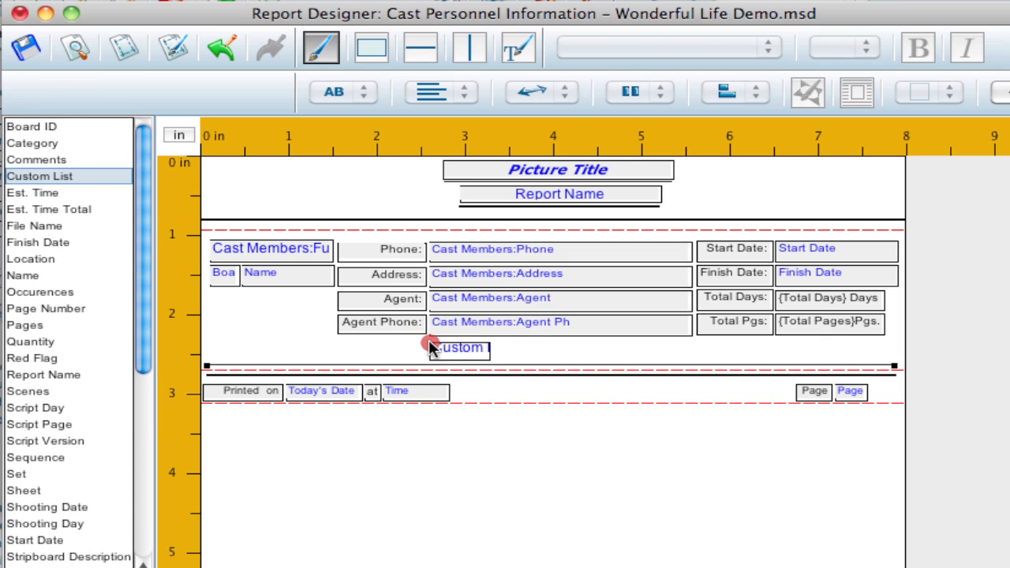
pyautogui.click(459, 348)
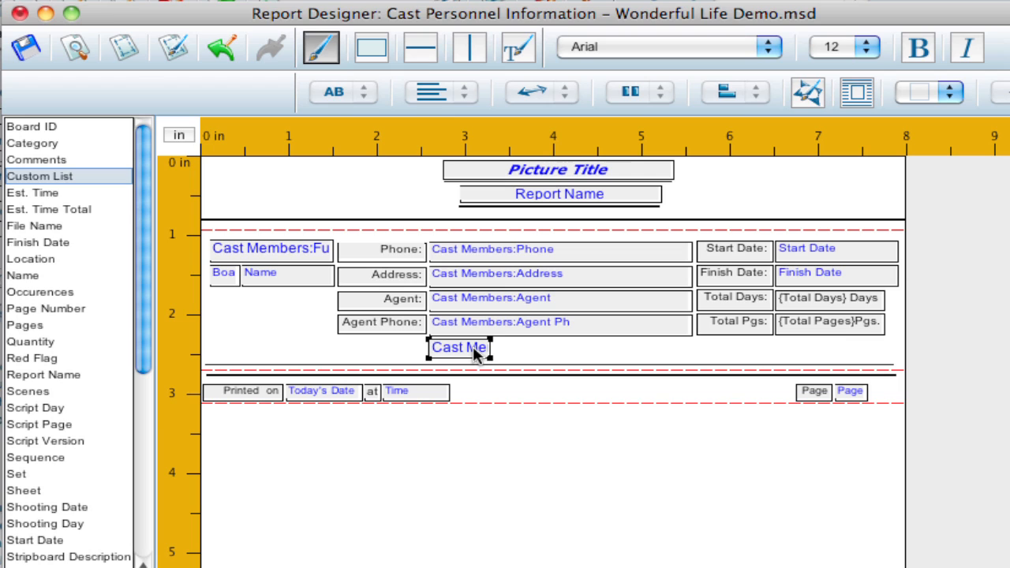
pyautogui.doubleClick(458, 347)
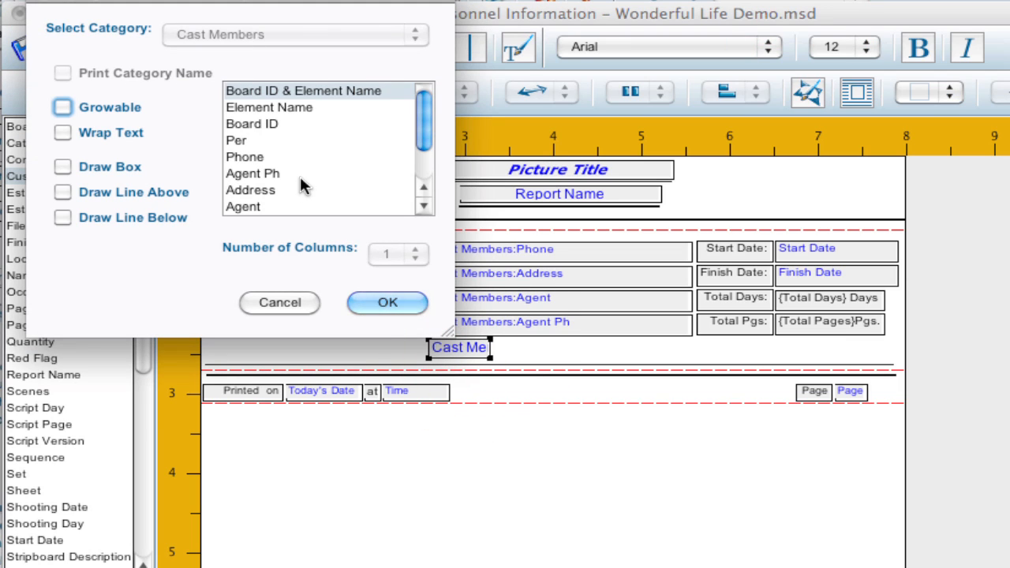
pyautogui.scroll(-3)
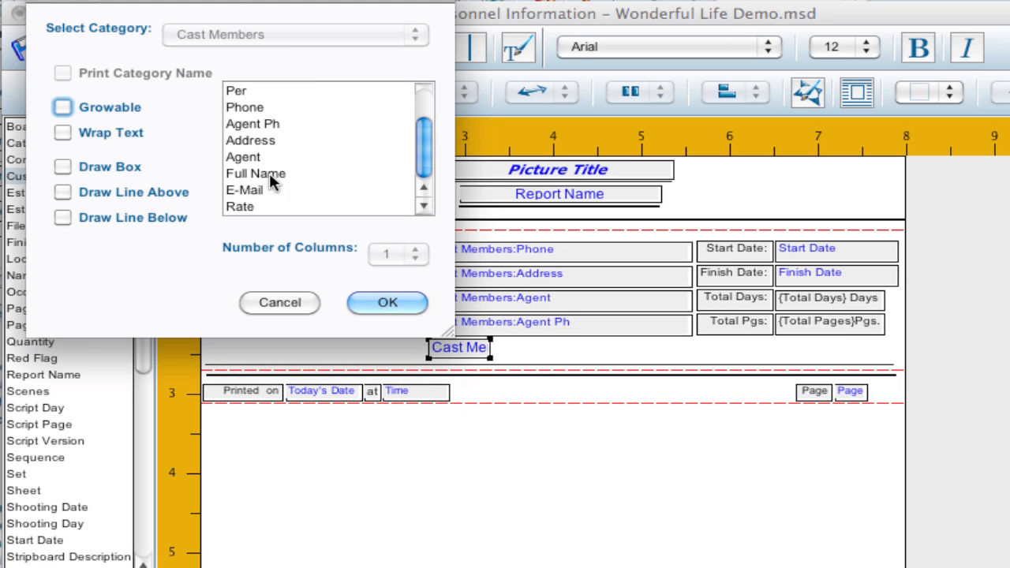
pyautogui.click(244, 190)
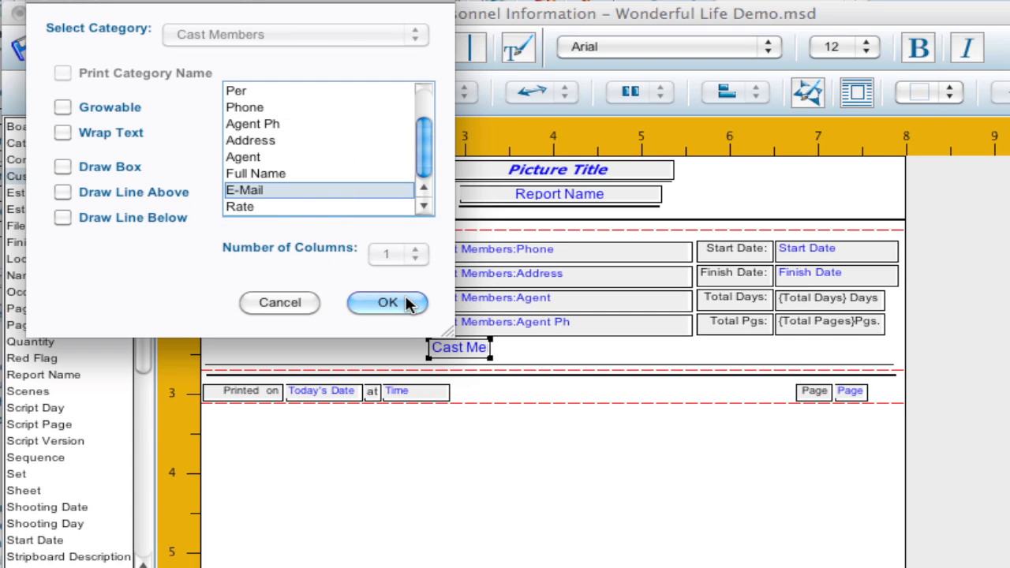
pyautogui.click(386, 303)
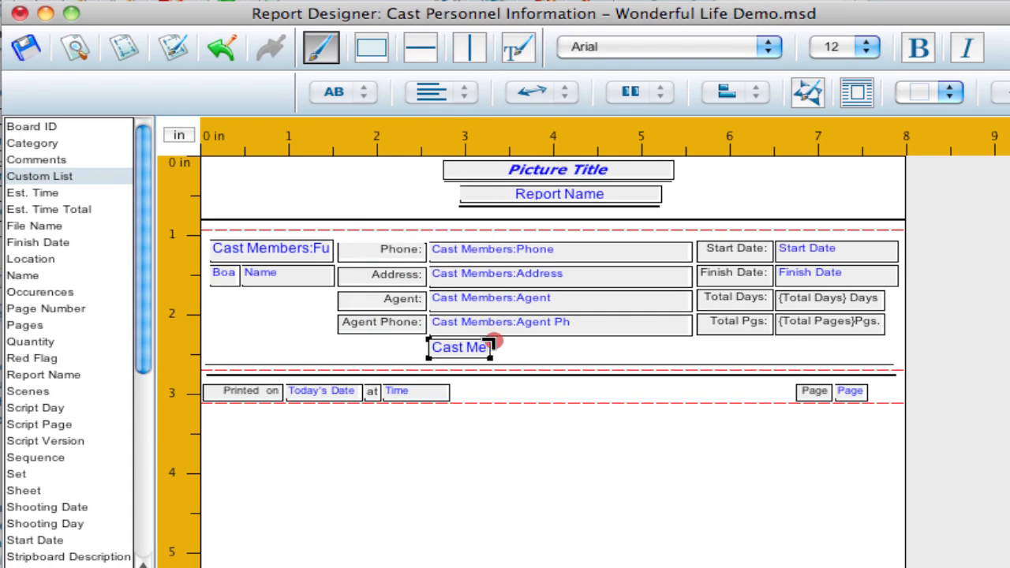
pyautogui.moveTo(493, 341); pyautogui.dragTo(689, 344)
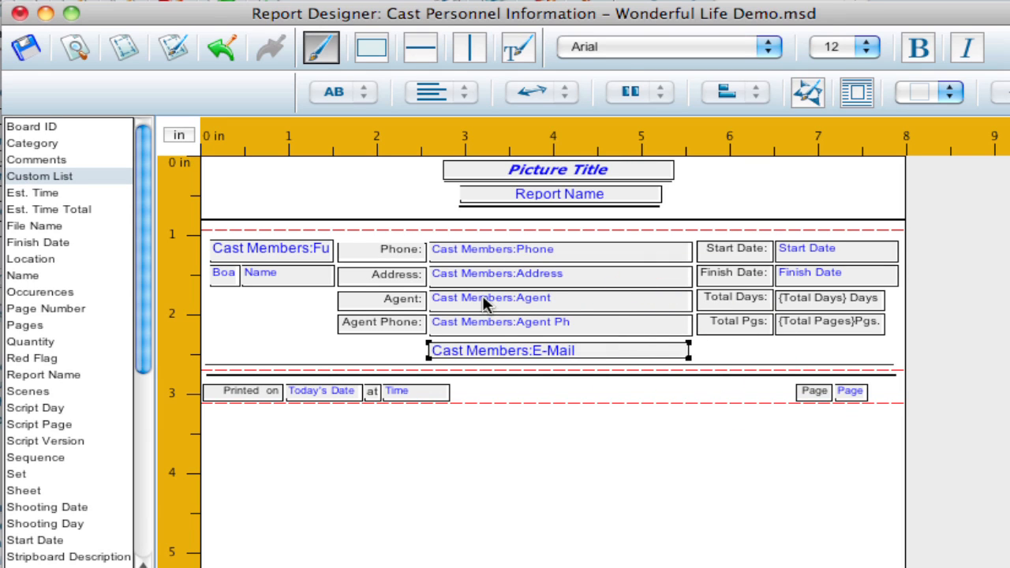
pyautogui.moveTo(383, 351)
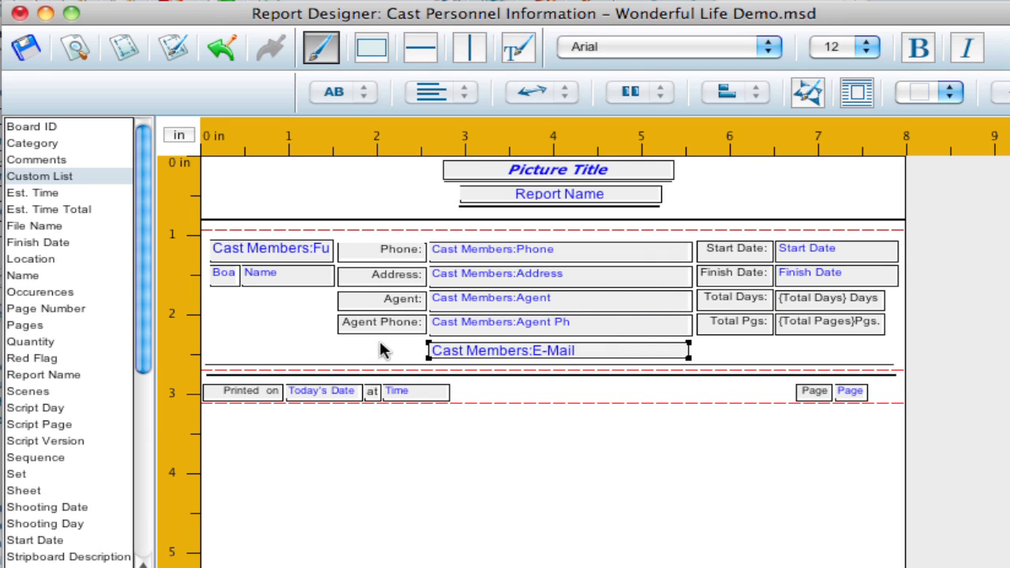
pyautogui.moveTo(354, 353)
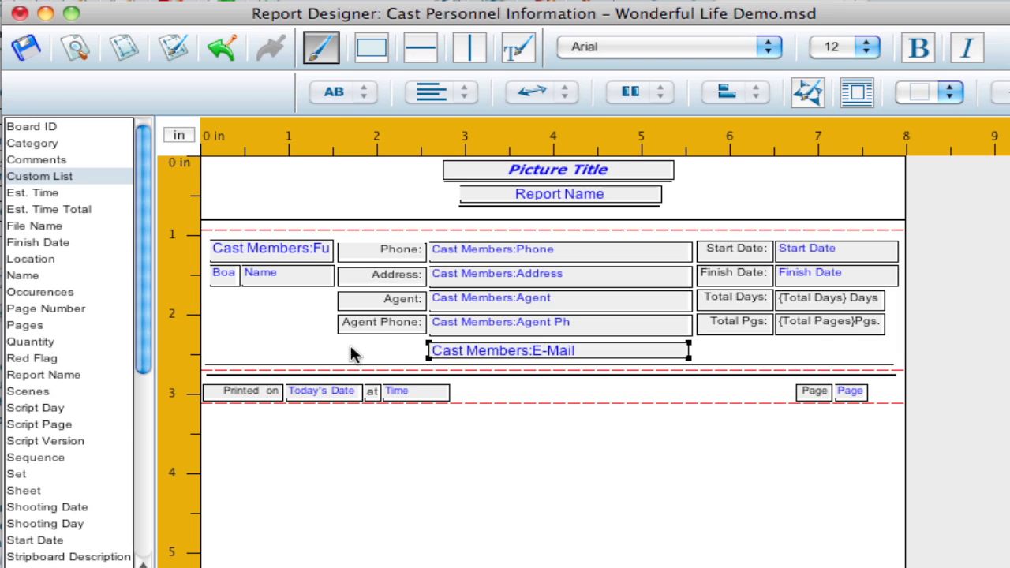
pyautogui.moveTo(398, 359)
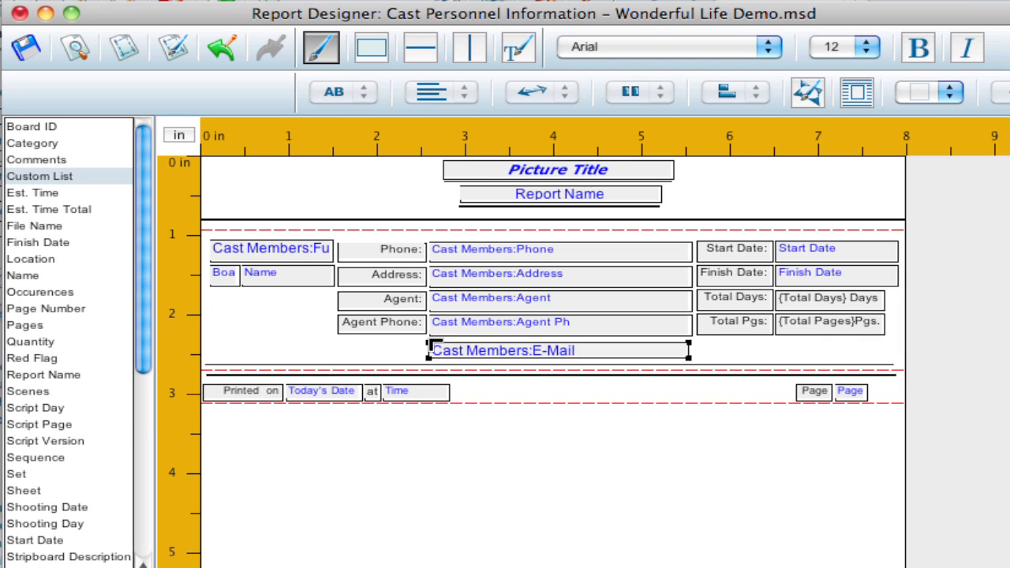
pyautogui.moveTo(459, 356)
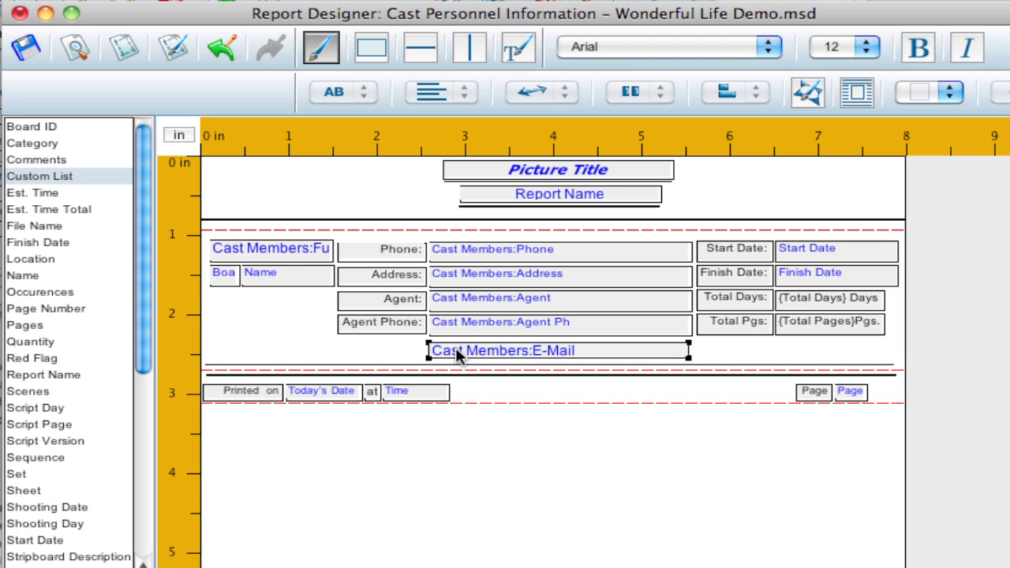
pyautogui.press('Delete')
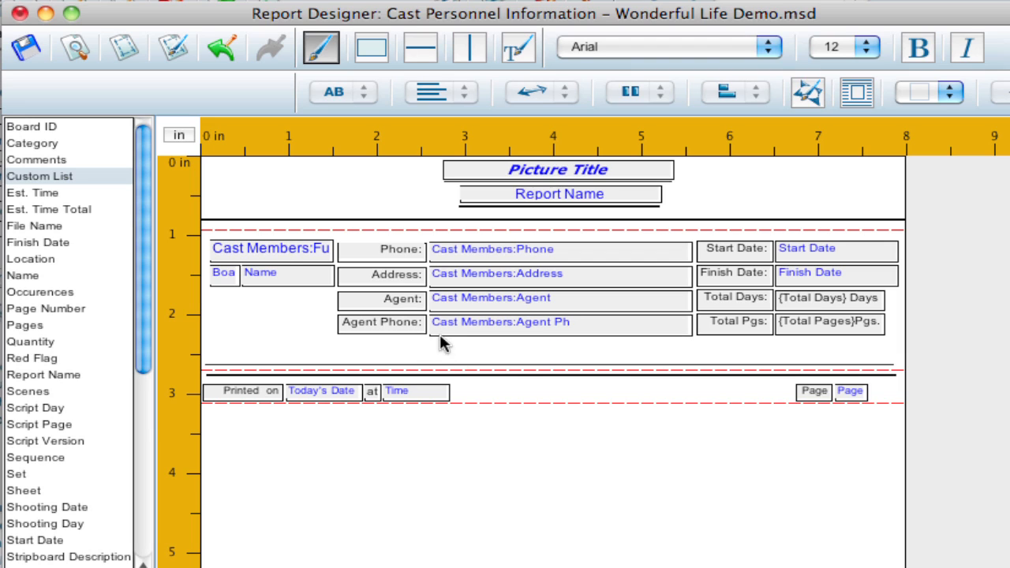
# - Duplicate the Agent Phone label and field into a new row beneath Agent Phone
pyautogui.click(382, 322)
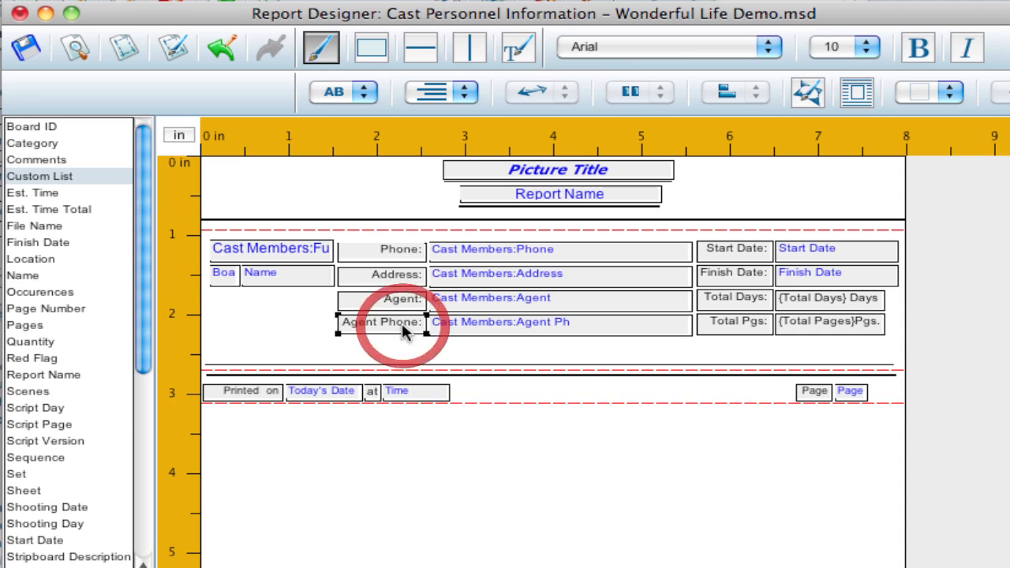
pyautogui.press('cmd+c')
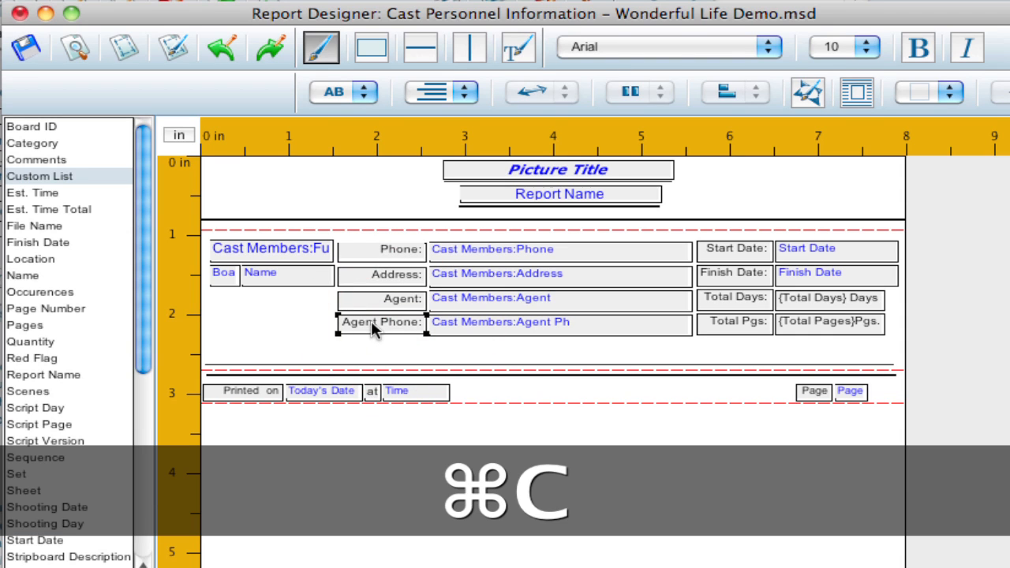
pyautogui.press('cmd+v')
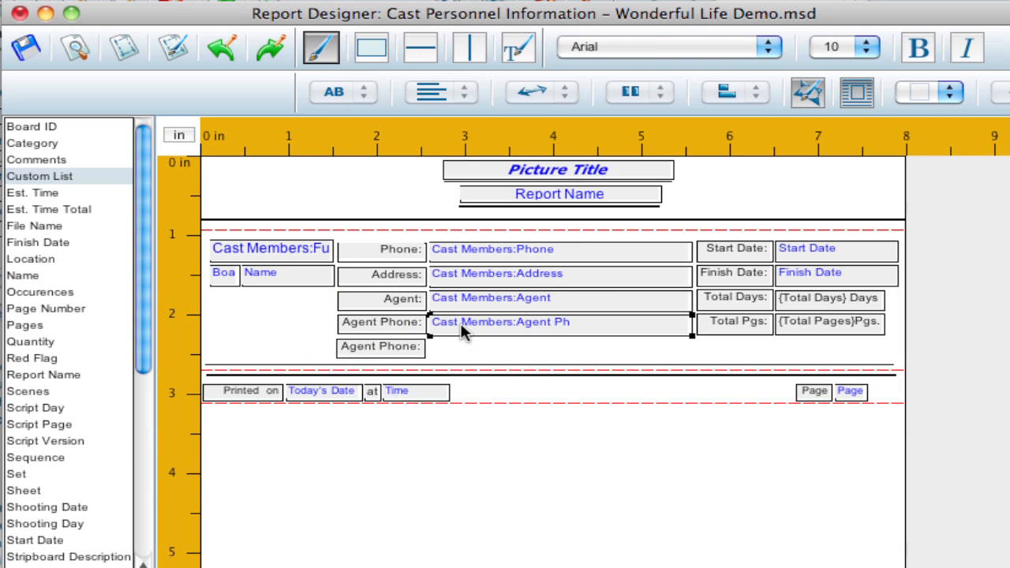
pyautogui.press('cmd+v')
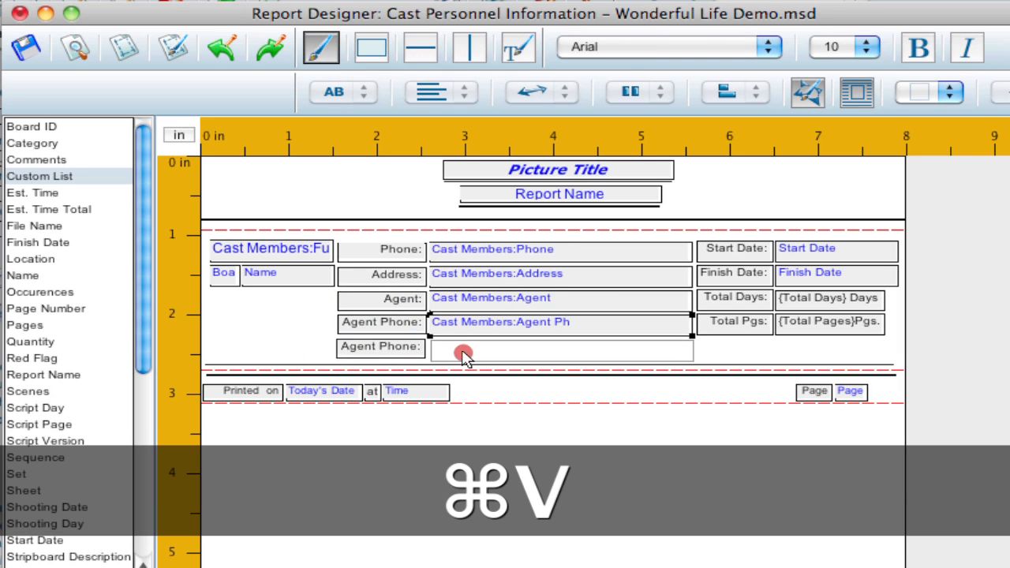
pyautogui.press('cmd+v')
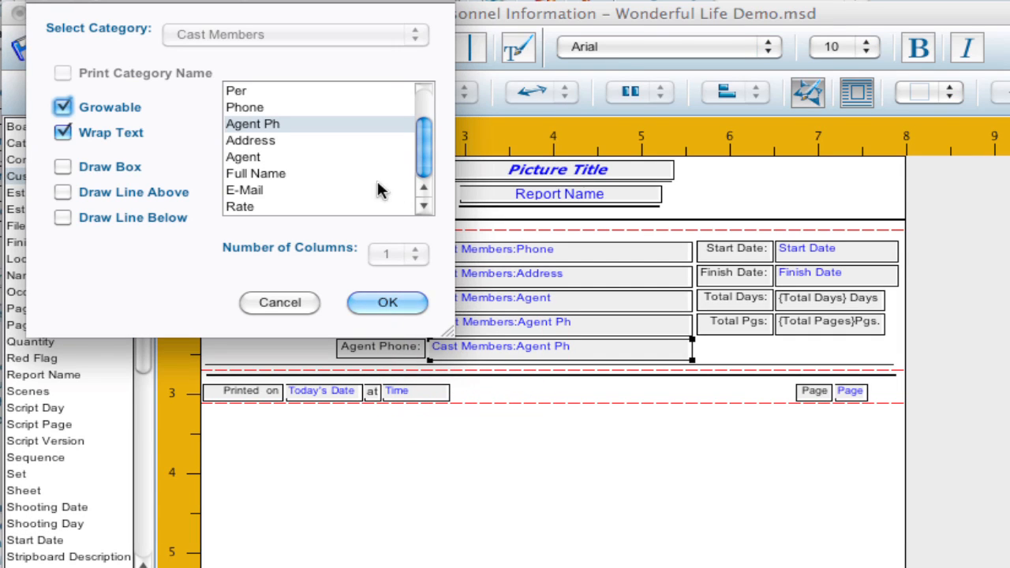
# - Assign the copied field to Cast Members:E-Mail and start retyping its label
pyautogui.click(243, 189)
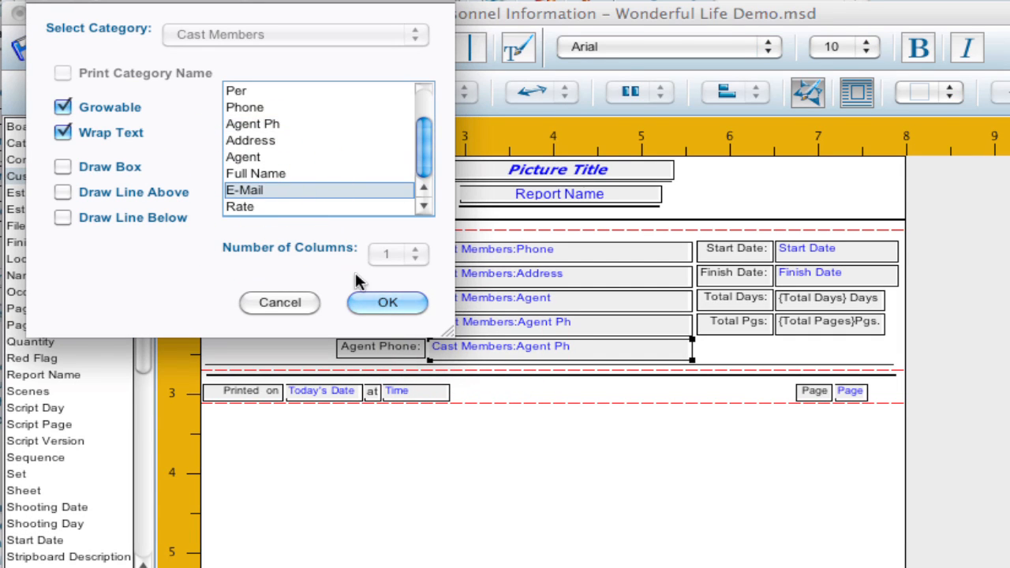
pyautogui.click(386, 303)
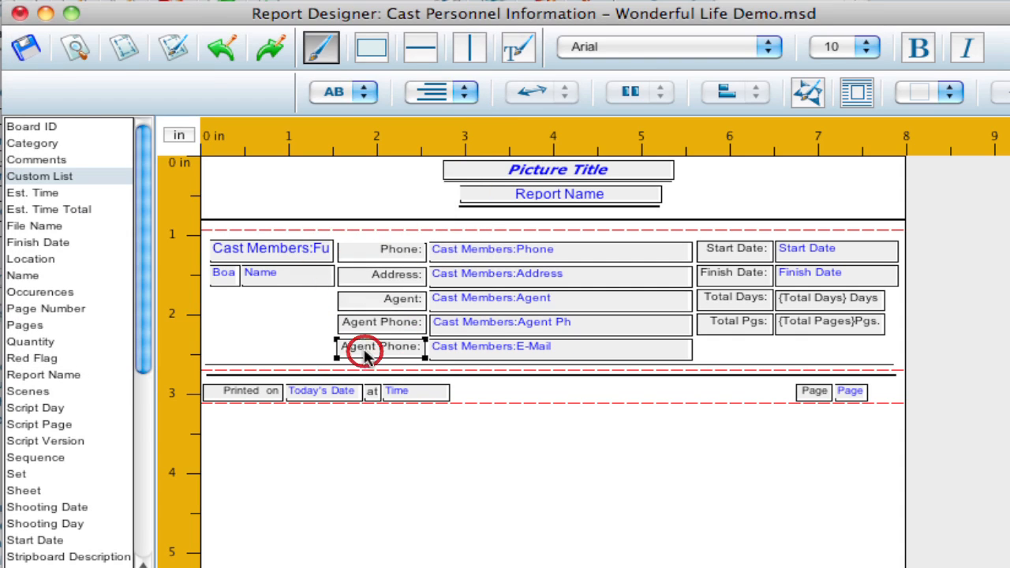
pyautogui.doubleClick(382, 346)
pyautogui.write('E-Mai')
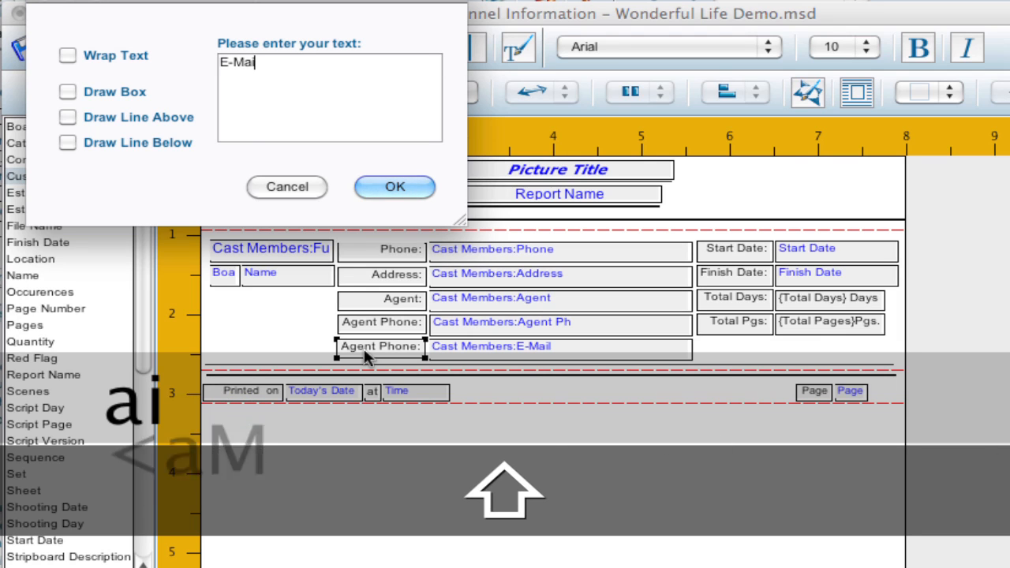
# - Relabel the copied row E-Mail and return to the Wonderful Life breakdown sheet
pyautogui.click(394, 186)
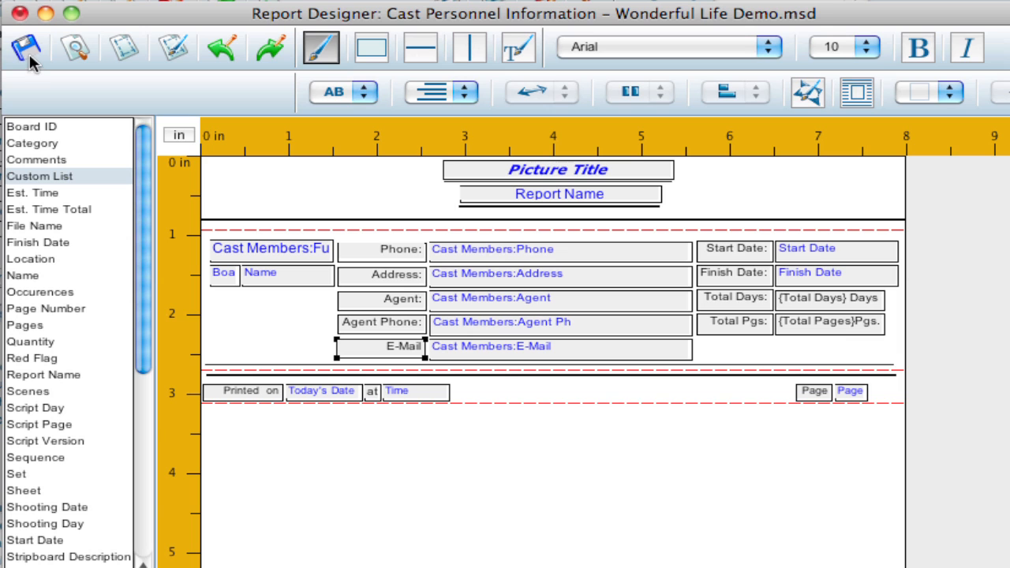
pyautogui.moveTo(76, 48)
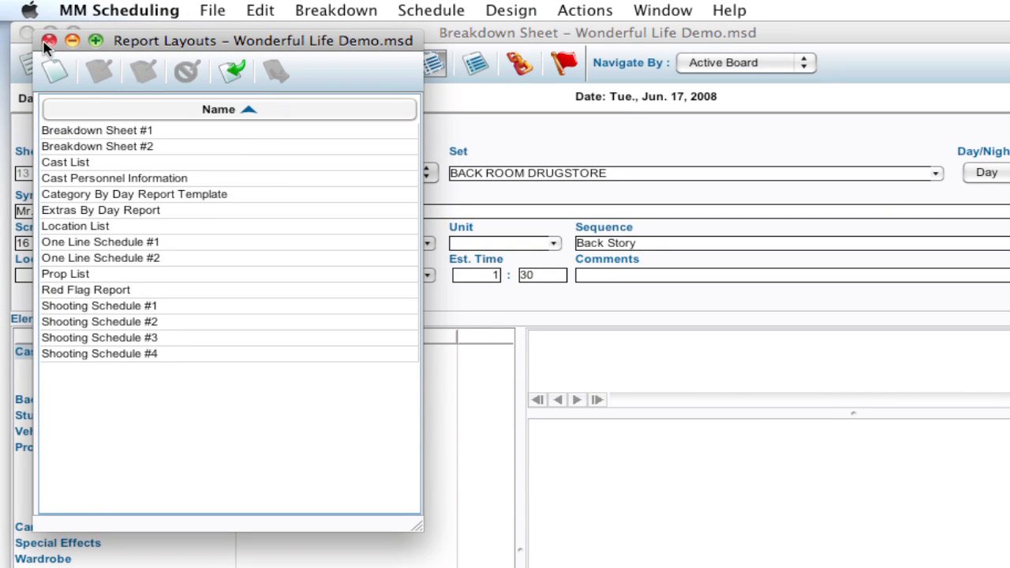
pyautogui.click(49, 41)
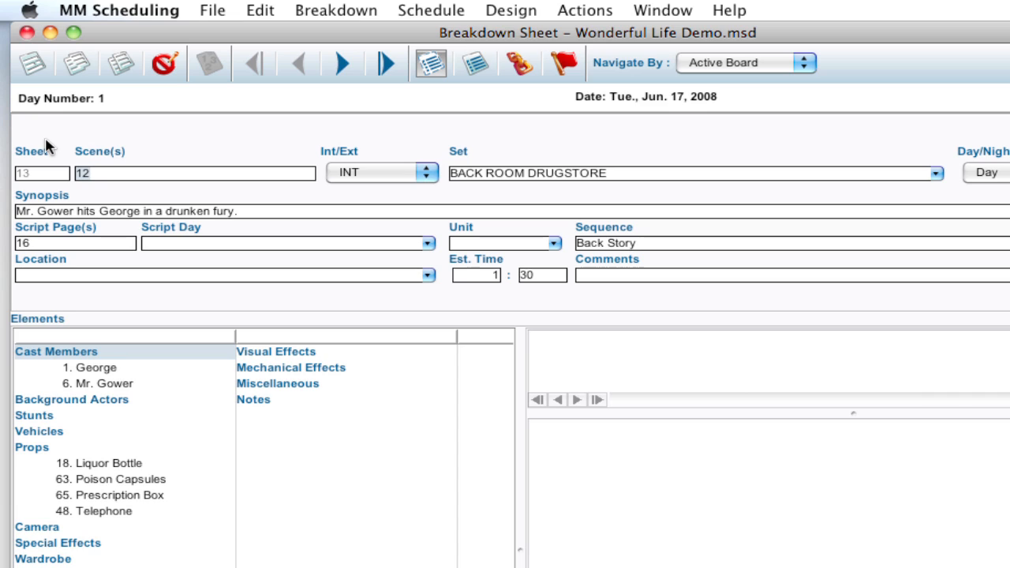